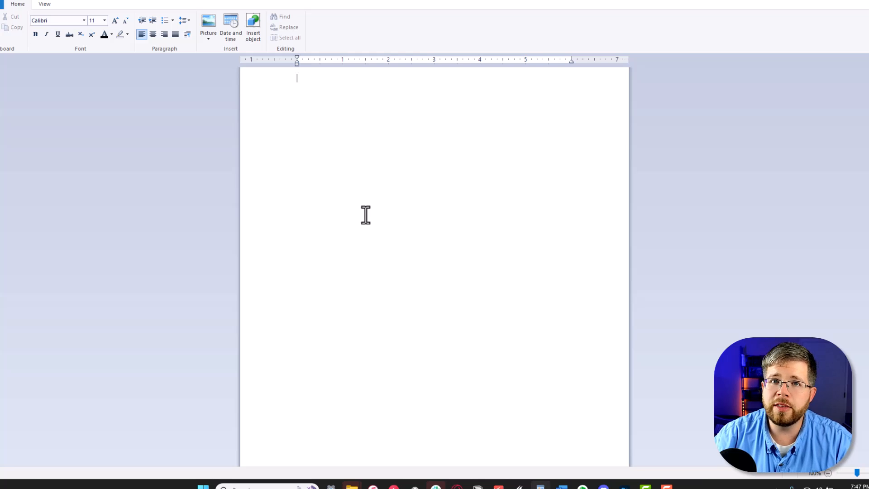
- Type an <instructions> and </instructions> tag pair with a blank line between them
type("<instructions>")
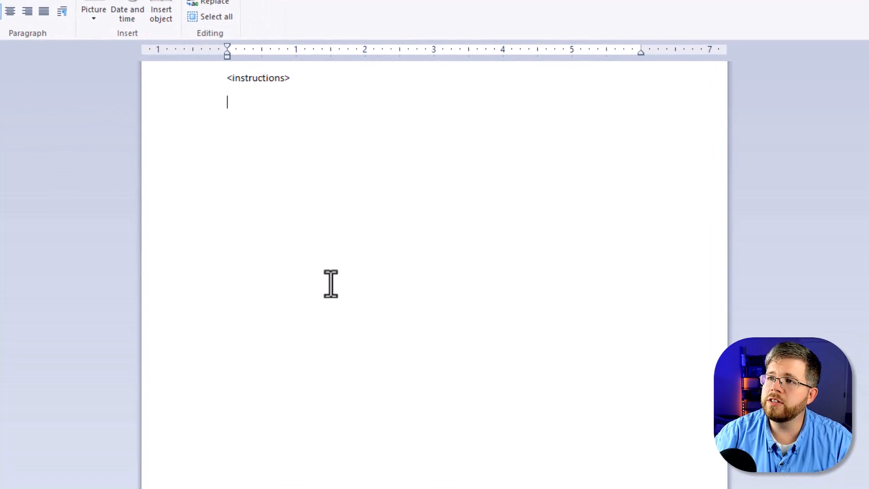
type("</instructions>")
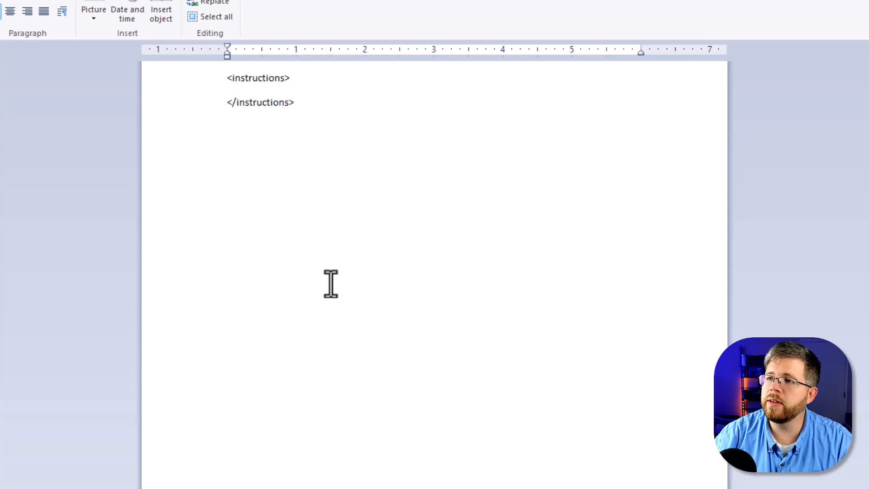
double_click(257, 77)
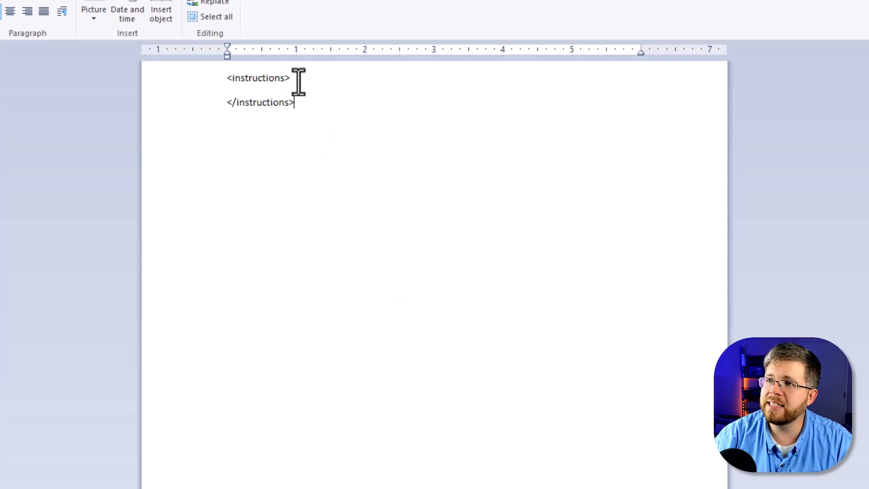
key("enter")
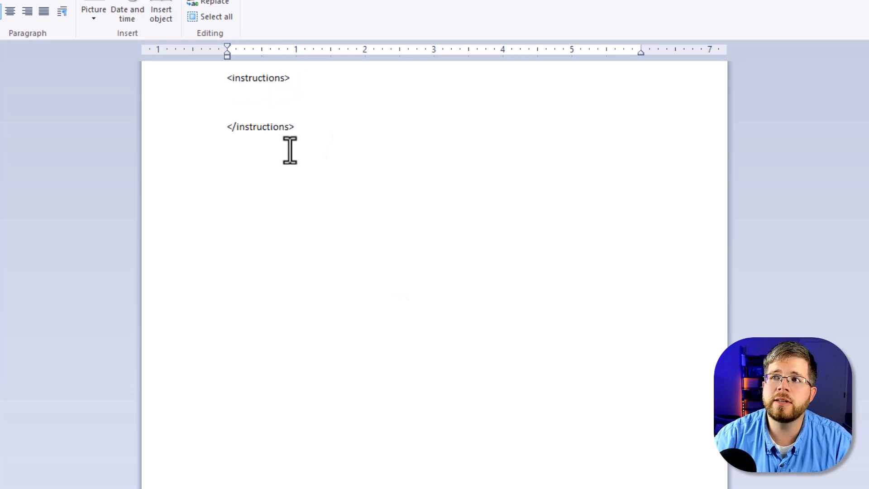
mouse_move(686, 183)
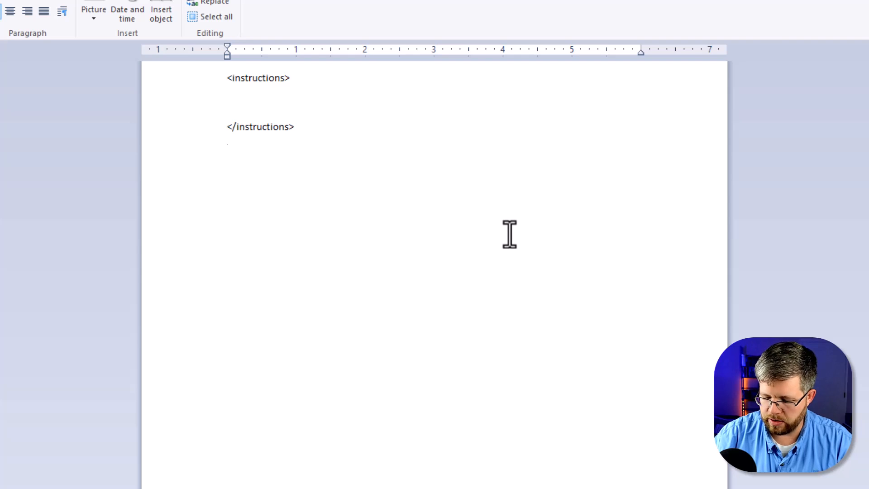
- Type the <style> tags below the instructions block
type("<style>")
type("</")
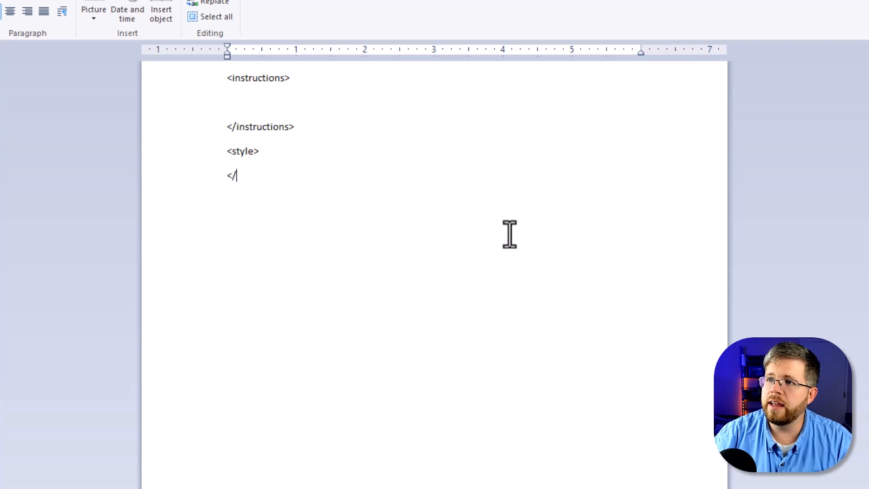
type("style>")
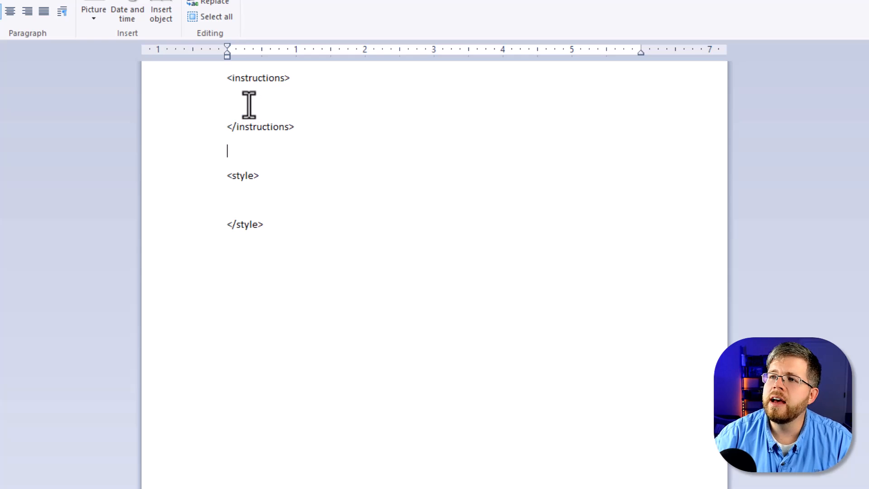
mouse_move(444, 418)
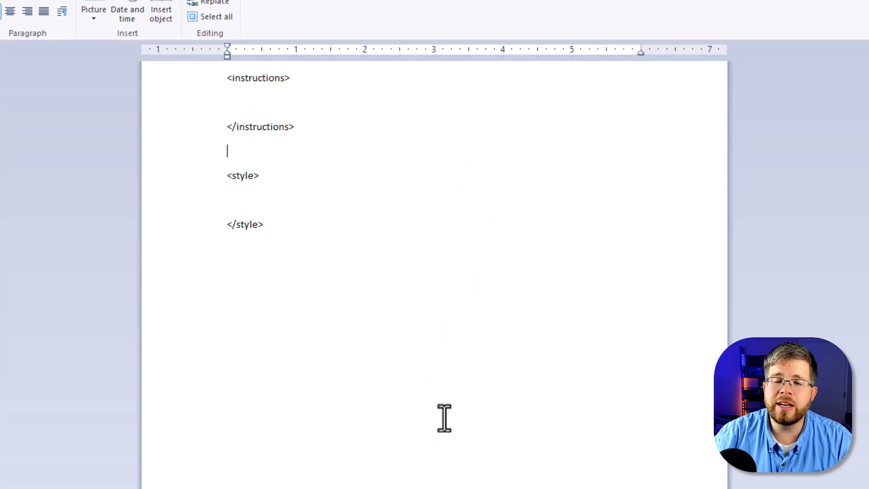
mouse_move(370, 342)
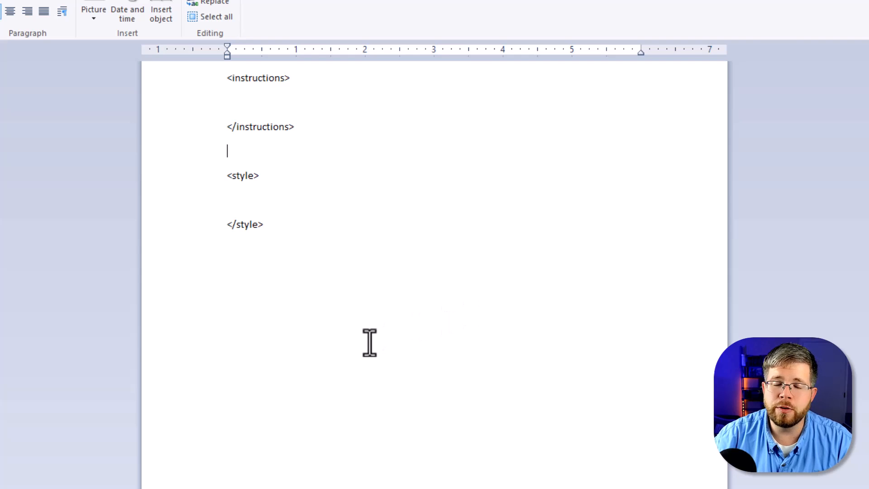
mouse_move(364, 338)
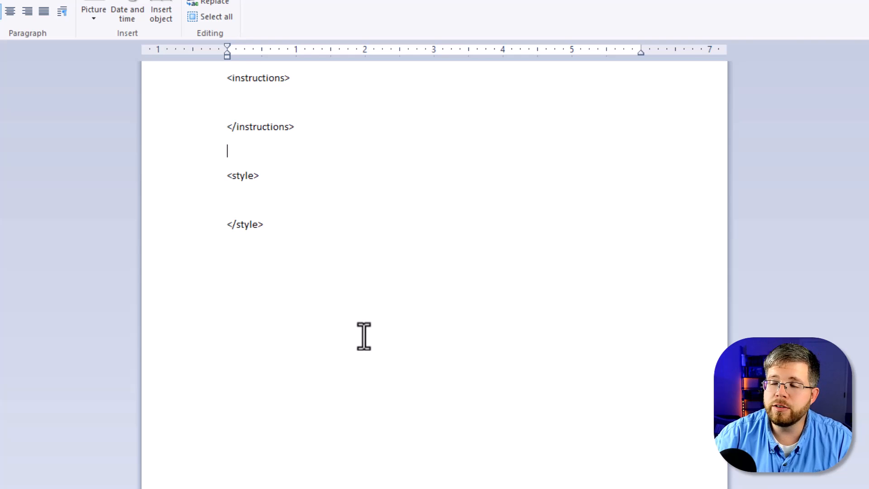
mouse_move(362, 333)
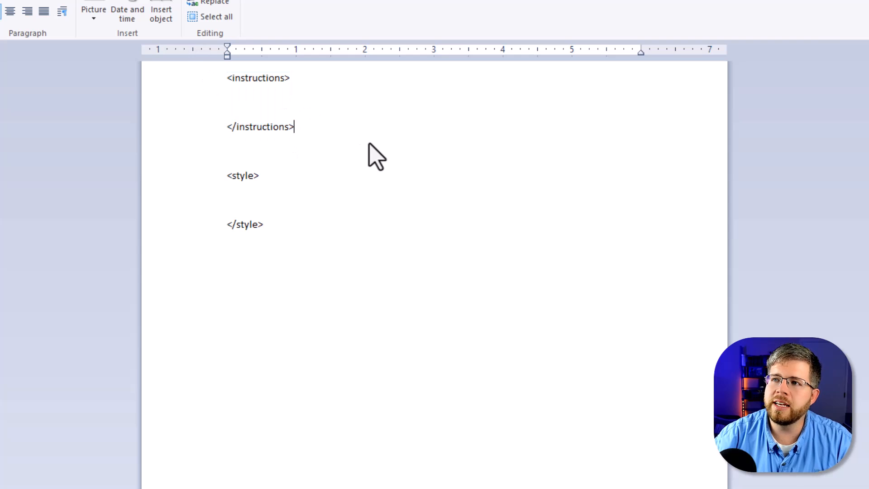
mouse_move(343, 155)
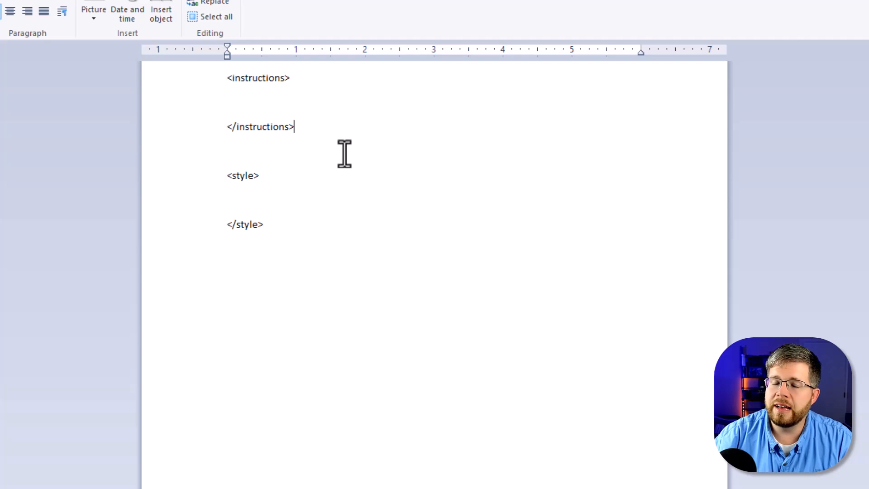
mouse_move(332, 191)
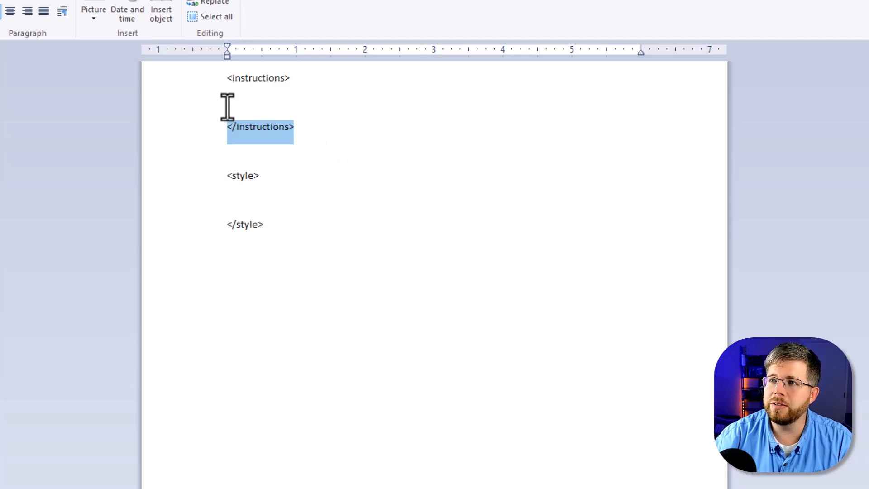
left_click(227, 200)
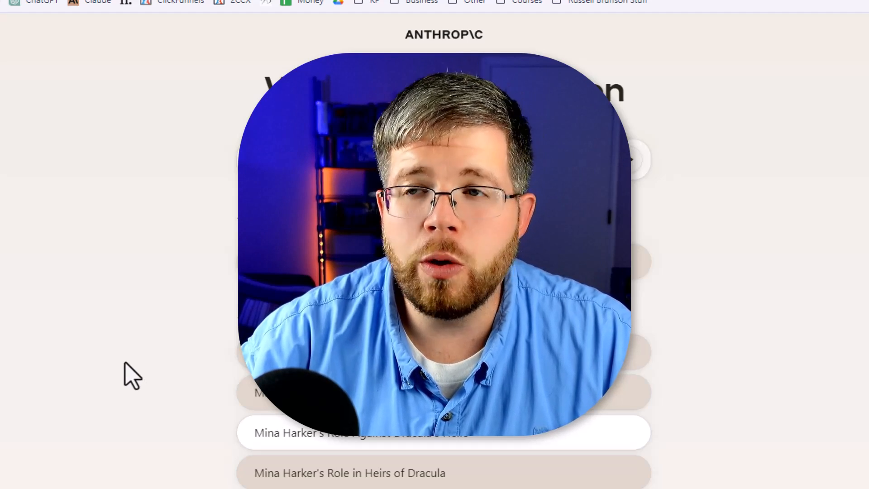
mouse_move(83, 374)
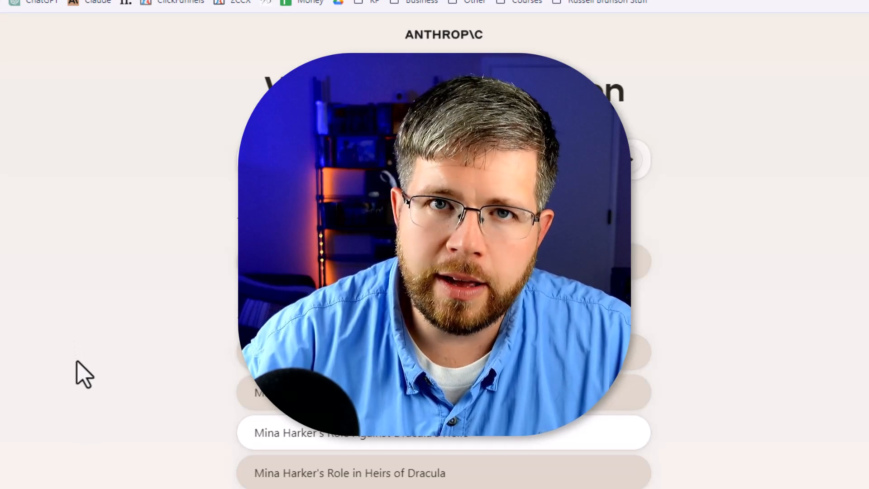
mouse_move(282, 476)
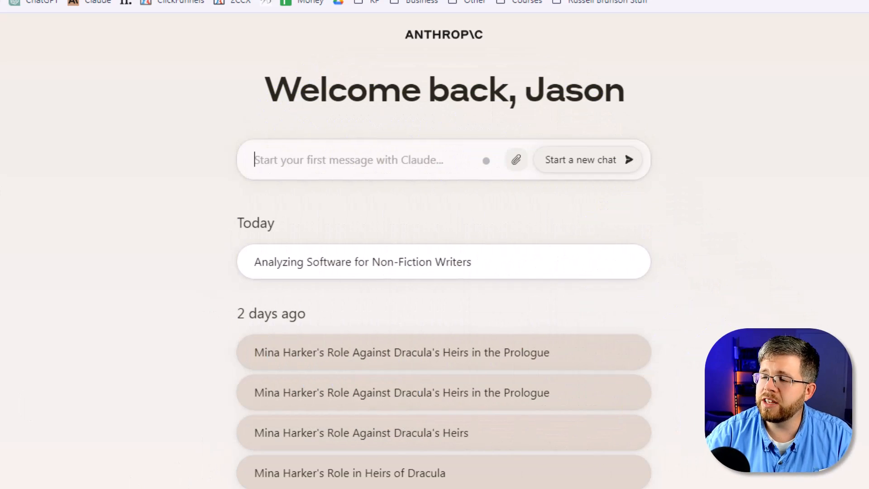
mouse_move(353, 106)
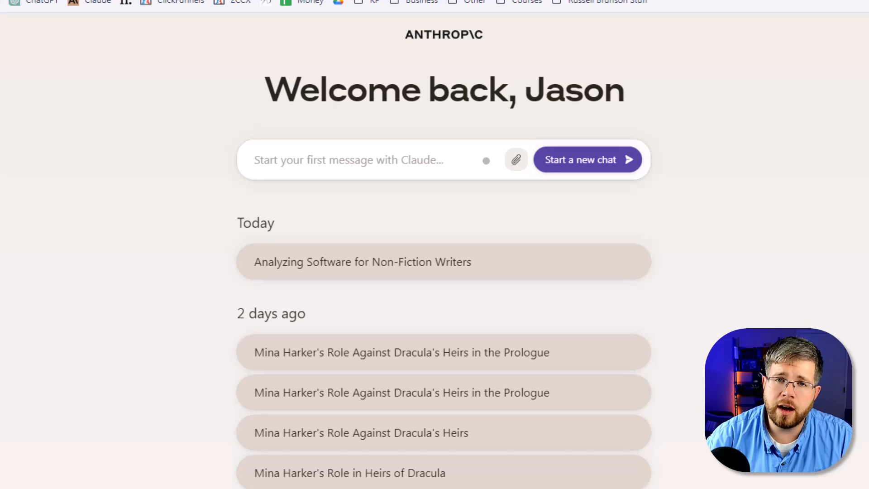
left_click(348, 160)
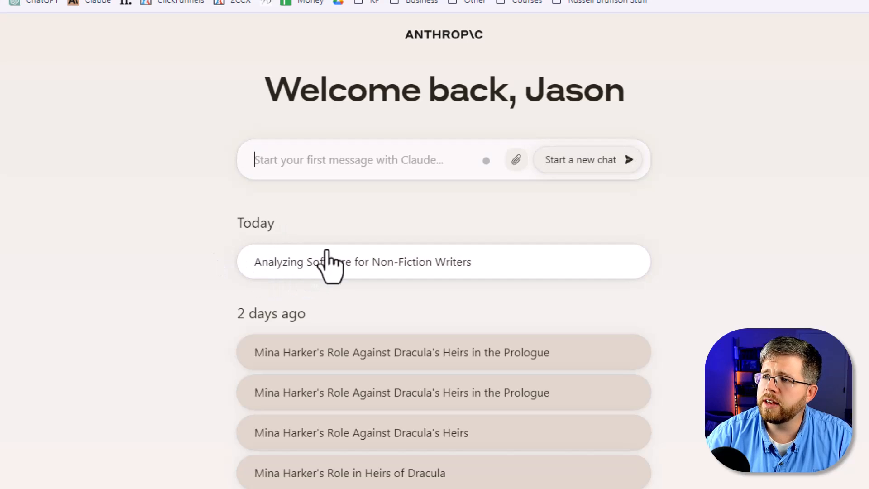
- Open the Analyzing Software for Non-Fiction Writers chat and switch its model to Claude 2.0
left_click(371, 262)
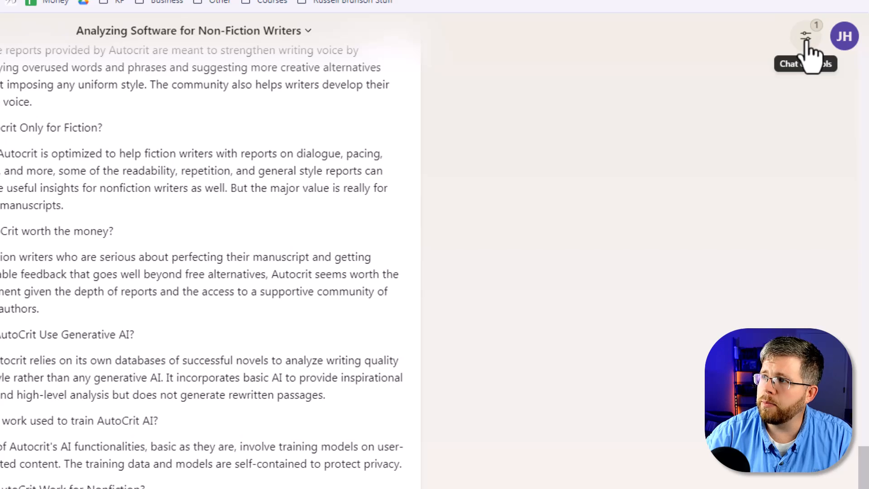
left_click(804, 36)
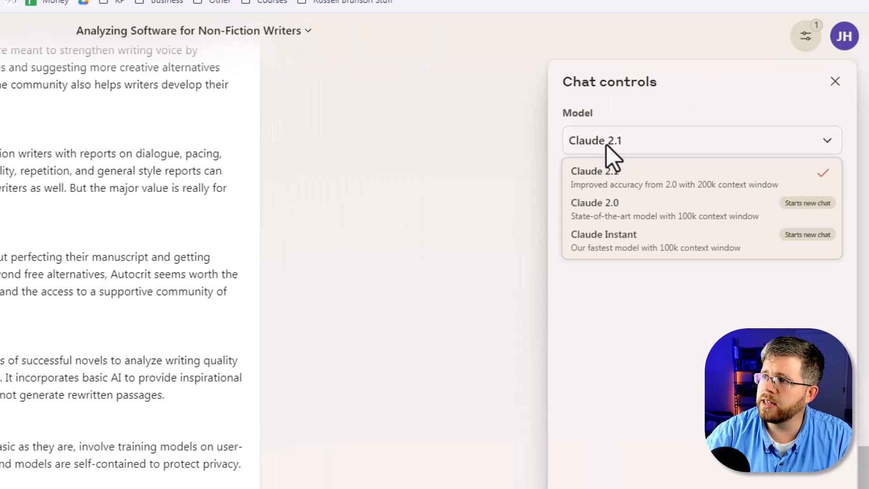
mouse_move(609, 178)
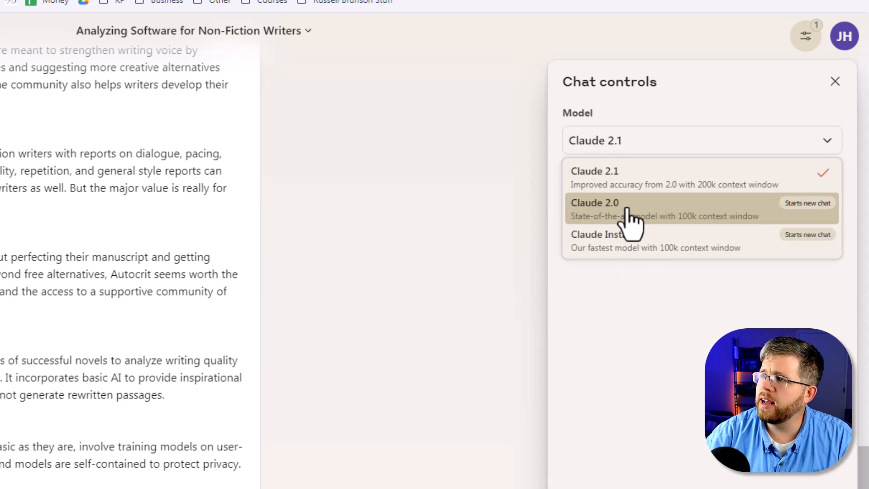
left_click(594, 202)
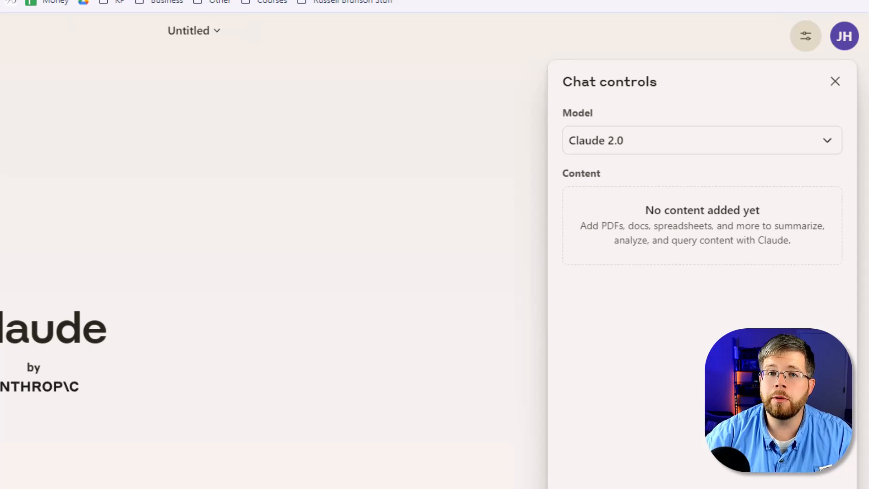
mouse_move(14, 279)
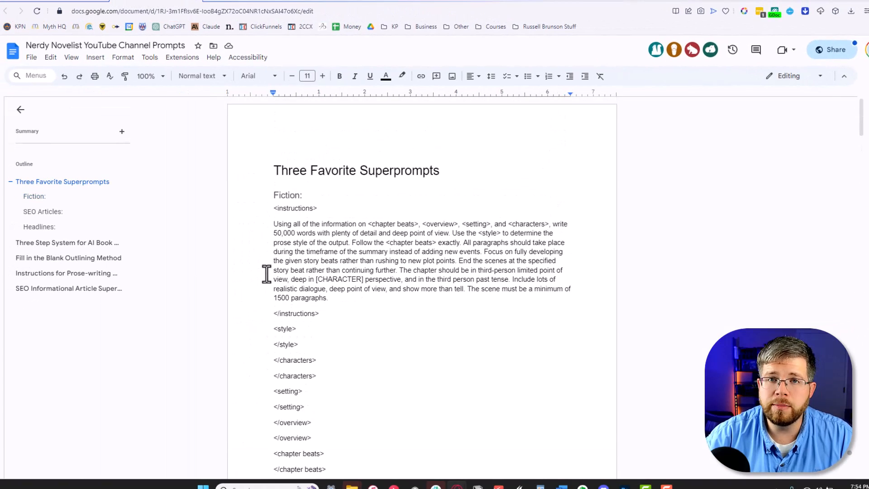
mouse_move(254, 266)
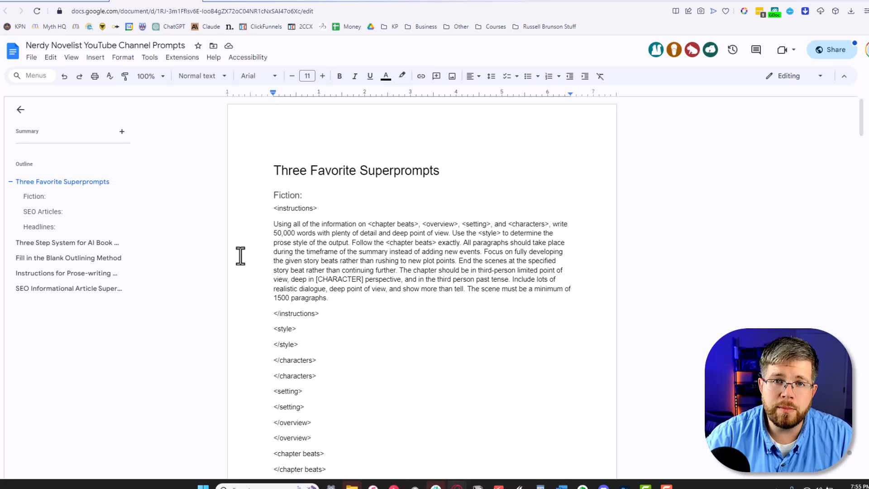
mouse_move(234, 250)
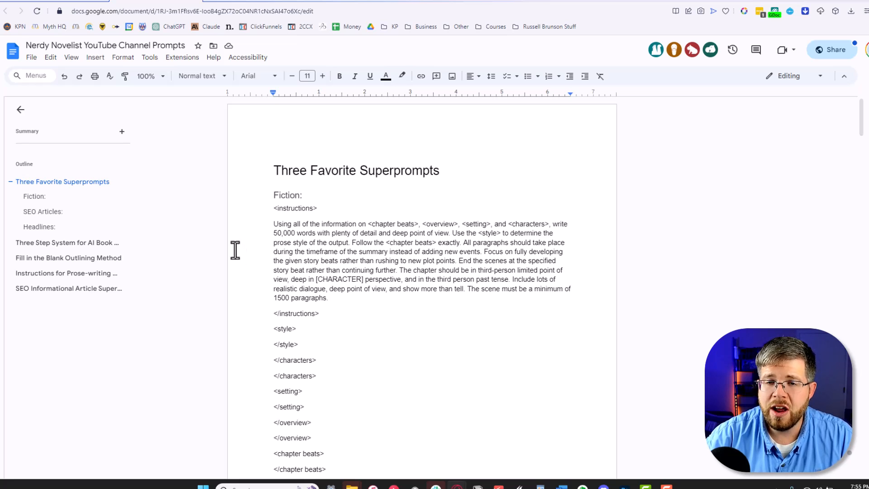
mouse_move(348, 150)
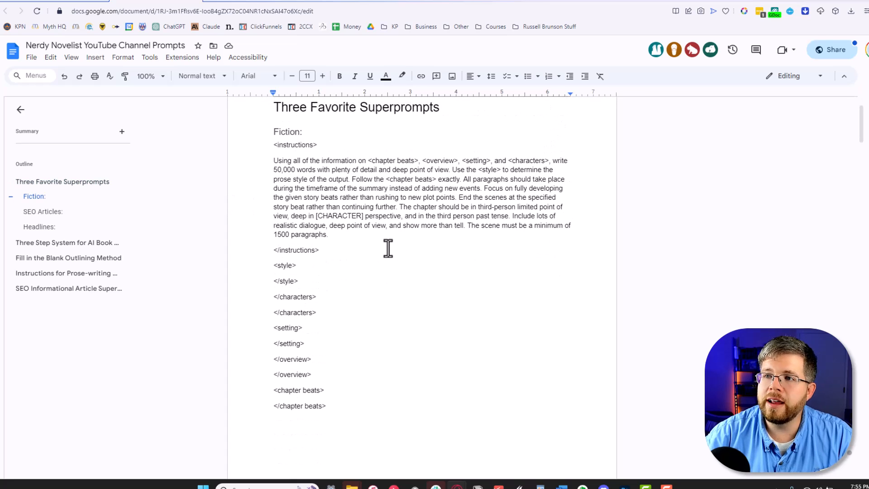
mouse_move(384, 244)
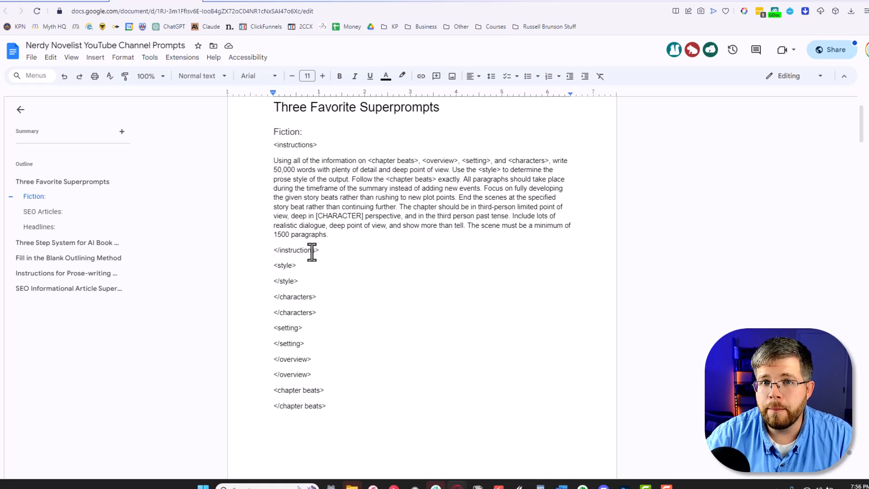
mouse_move(306, 245)
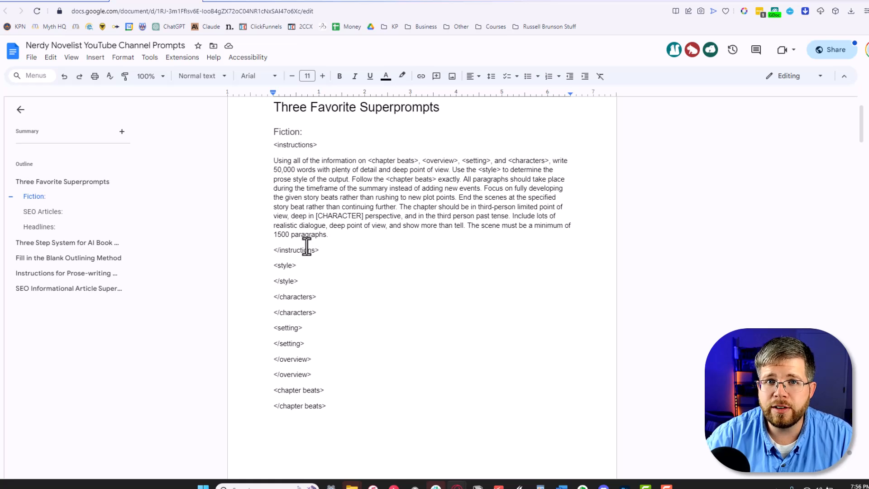
mouse_move(299, 241)
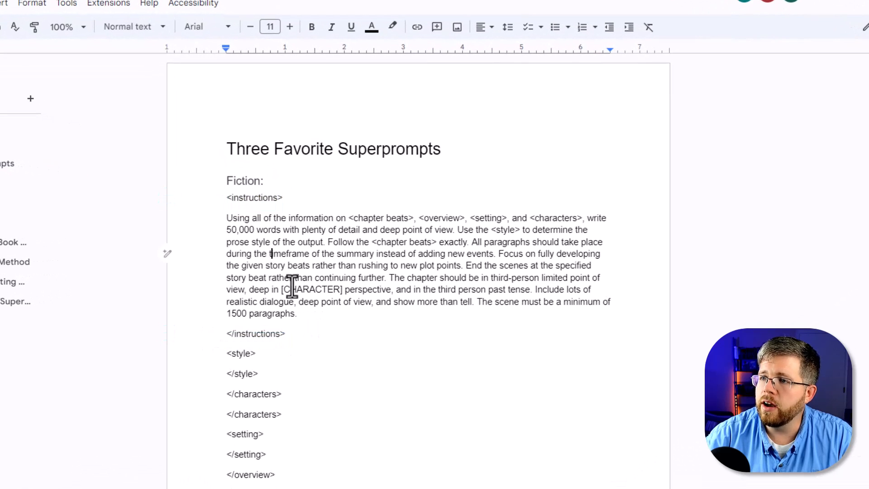
left_click_drag(226, 217, 339, 277)
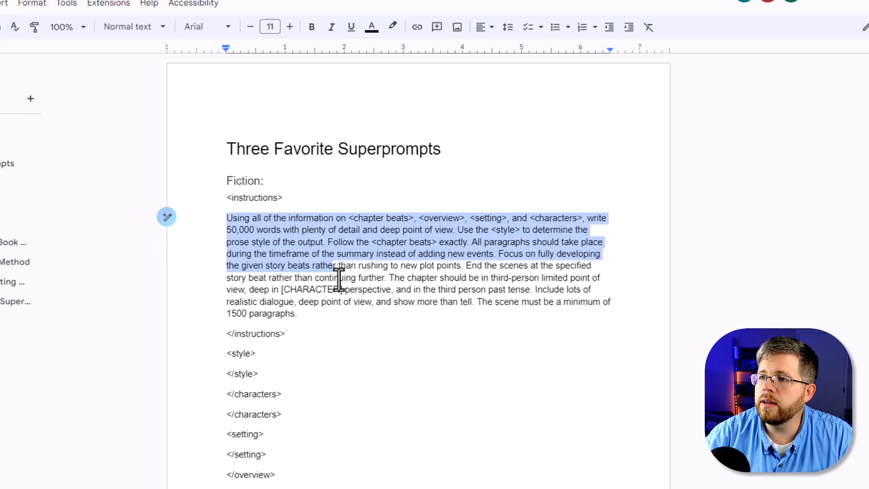
left_click(227, 229)
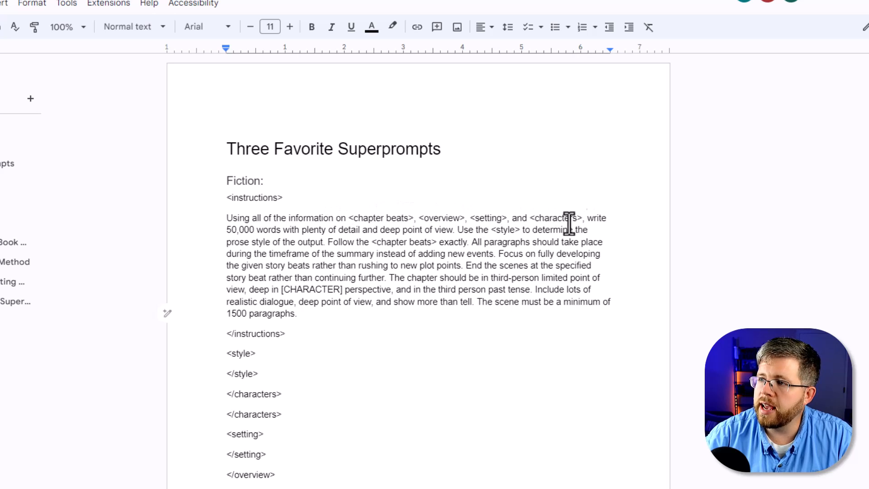
left_click_drag(226, 218, 416, 218)
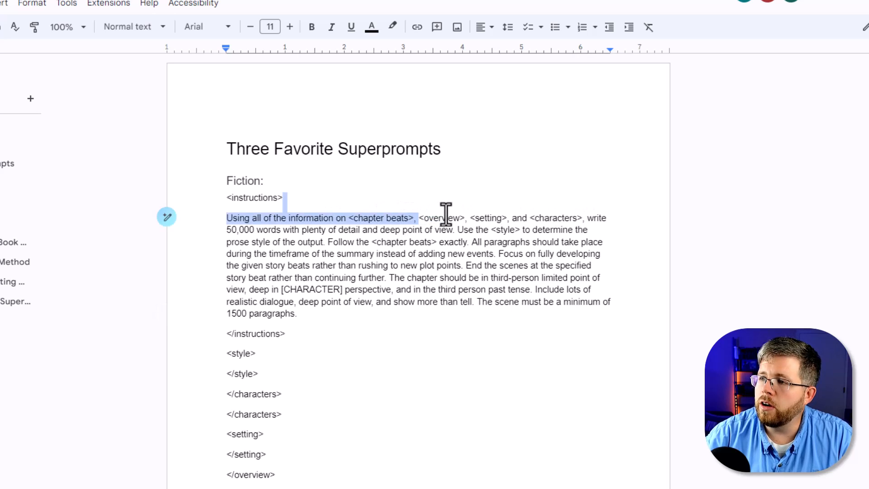
double_click(441, 218)
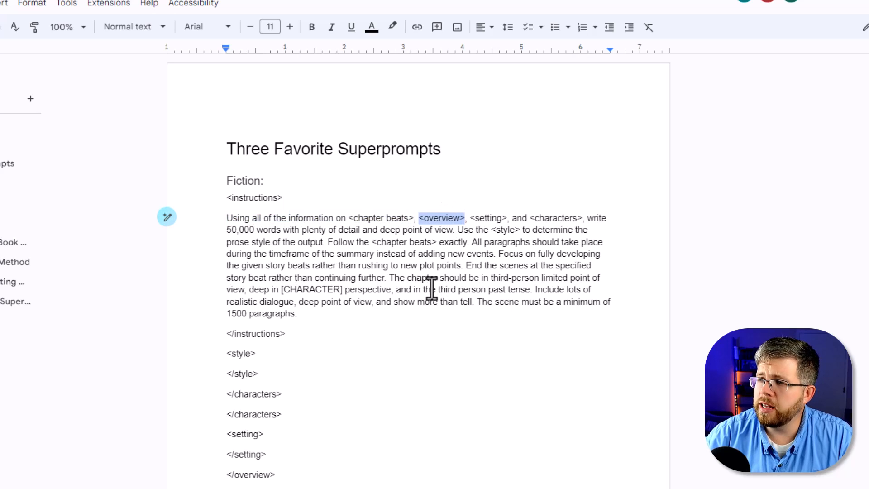
mouse_move(363, 247)
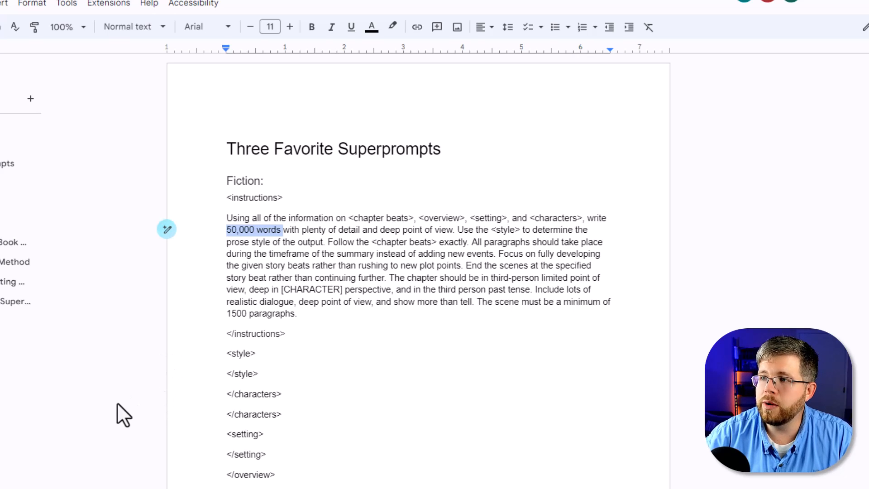
mouse_move(230, 274)
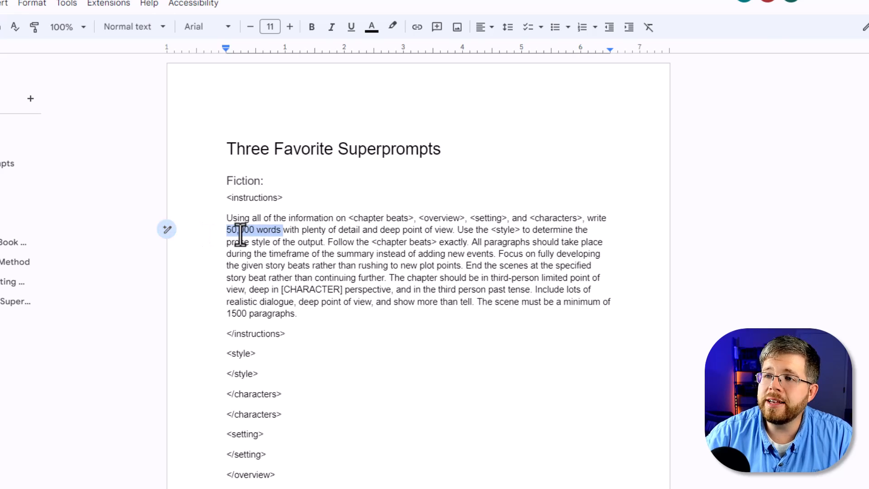
left_click(252, 229)
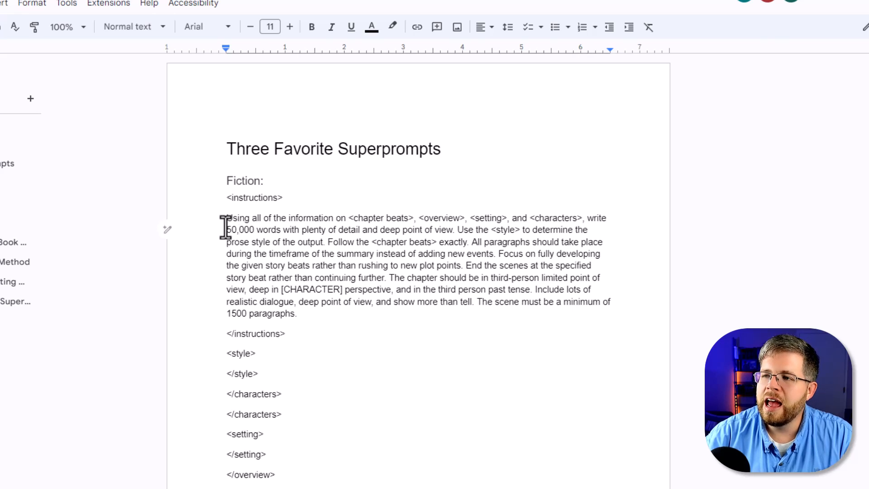
mouse_move(69, 257)
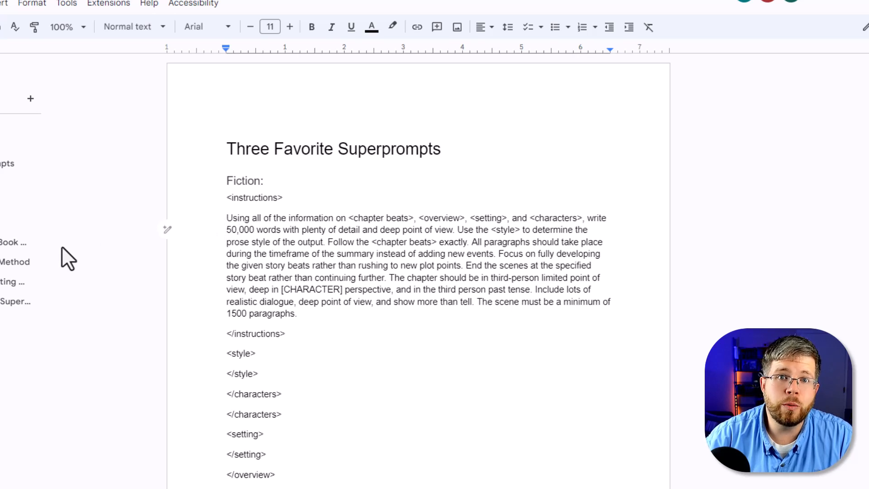
double_click(246, 229)
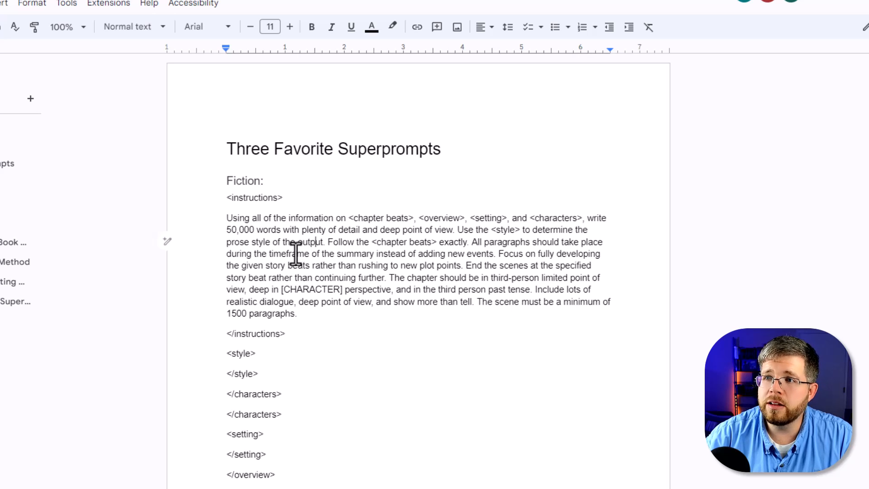
mouse_move(238, 218)
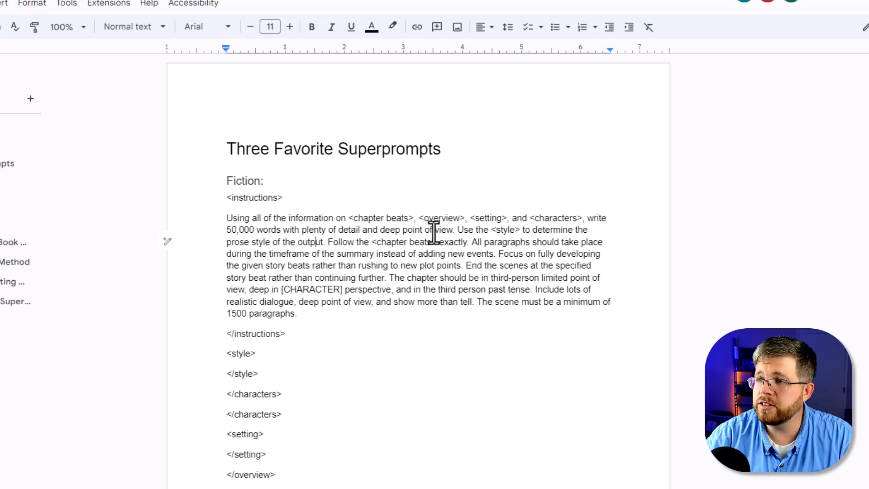
left_click_drag(282, 230, 455, 230)
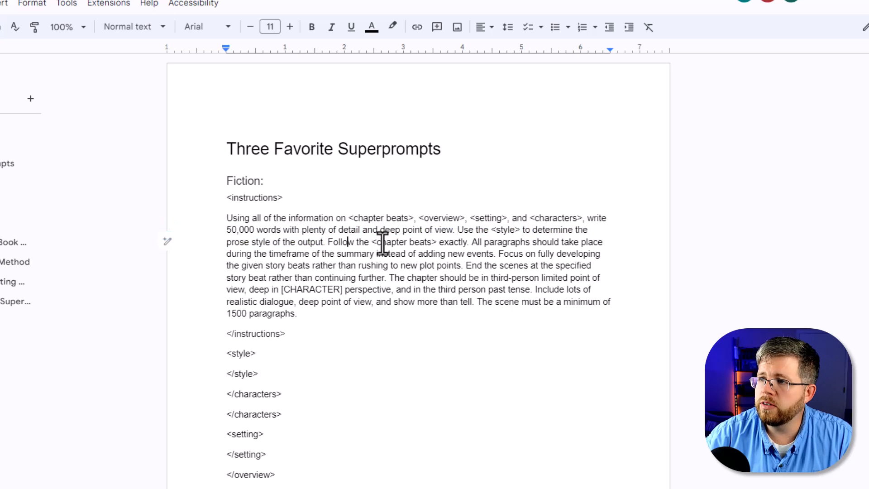
mouse_move(468, 244)
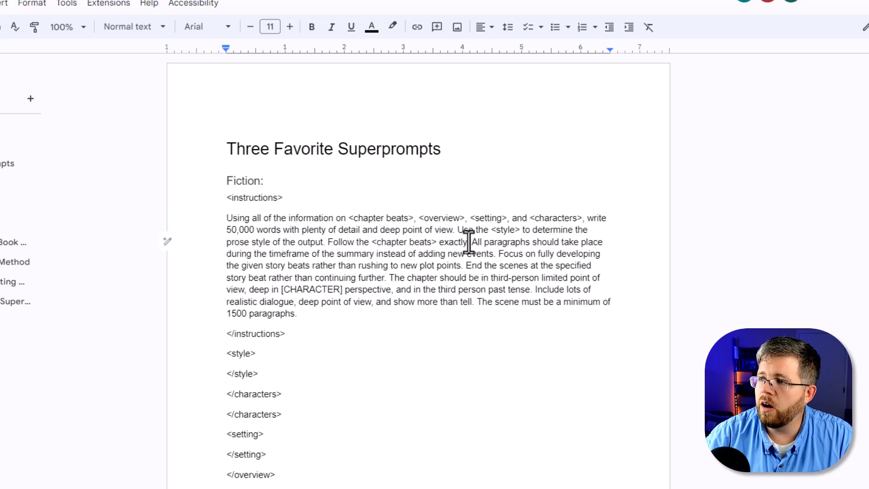
left_click_drag(471, 242, 390, 253)
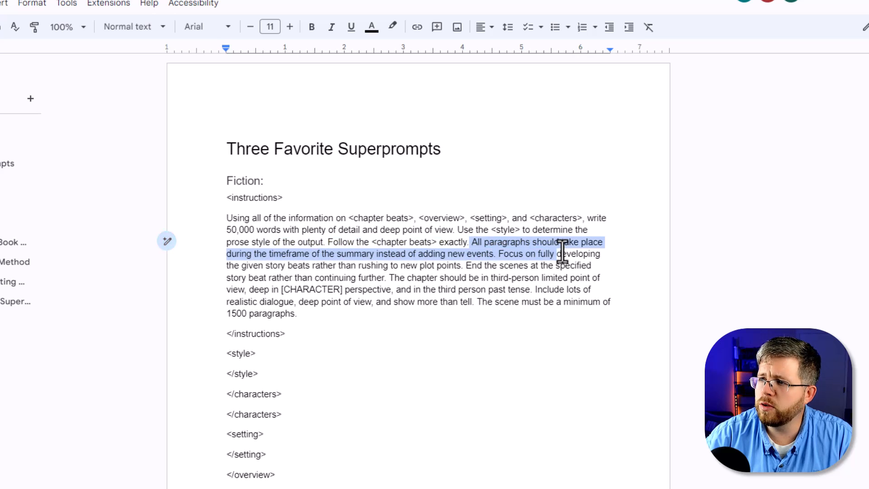
left_click_drag(560, 254, 360, 265)
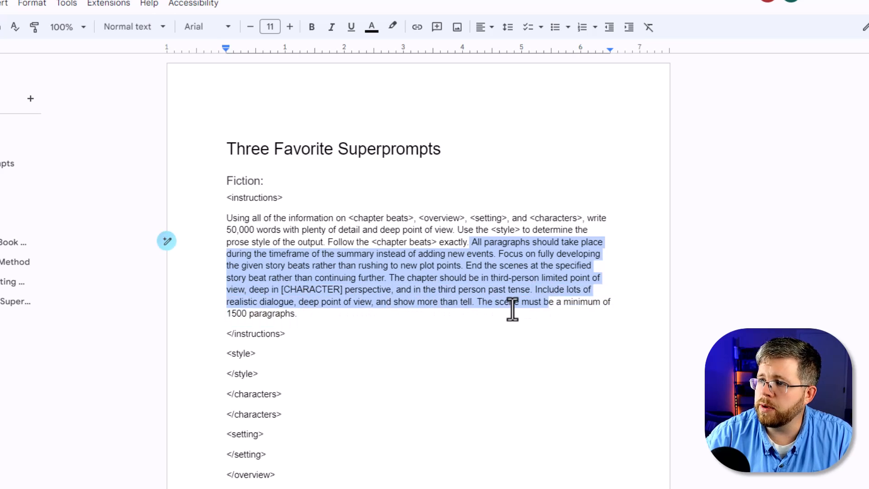
left_click(324, 301)
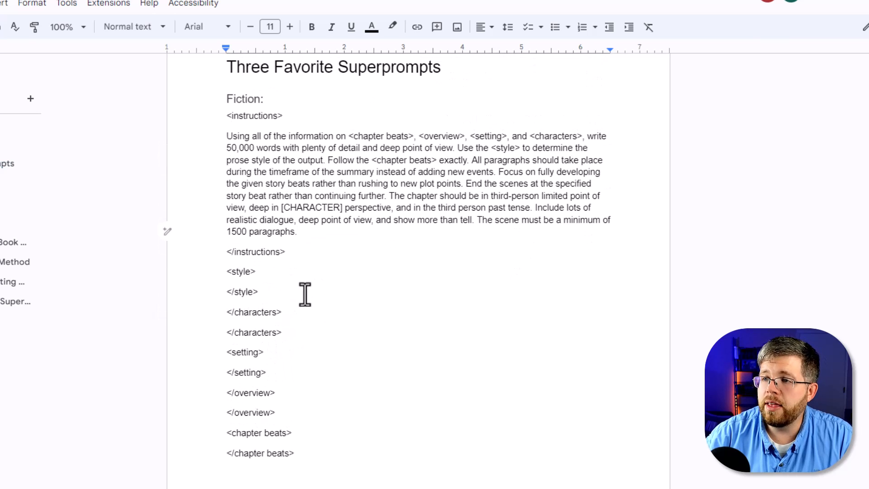
- Scroll down to the empty tag pairs below the instructions paragraph
scroll("down", 3)
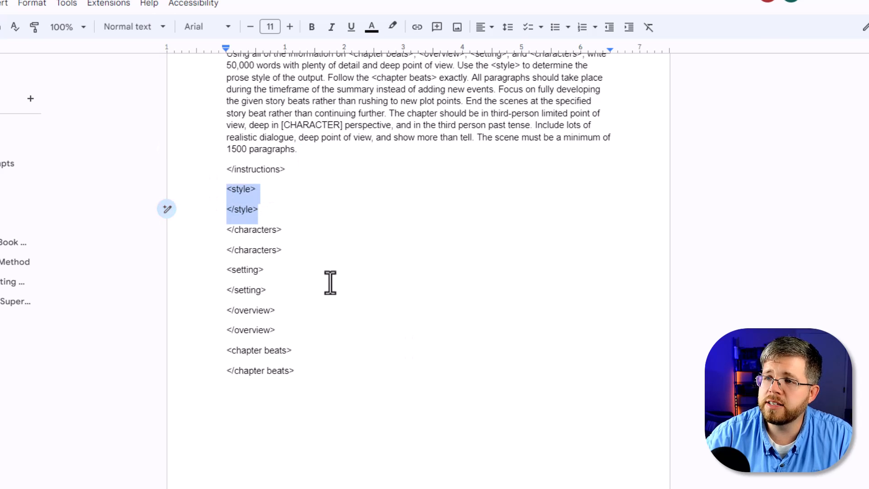
mouse_move(268, 249)
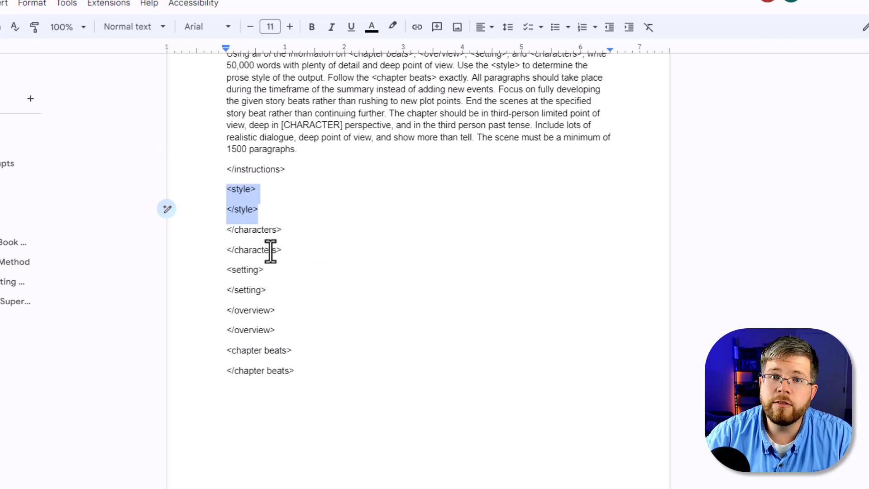
mouse_move(228, 280)
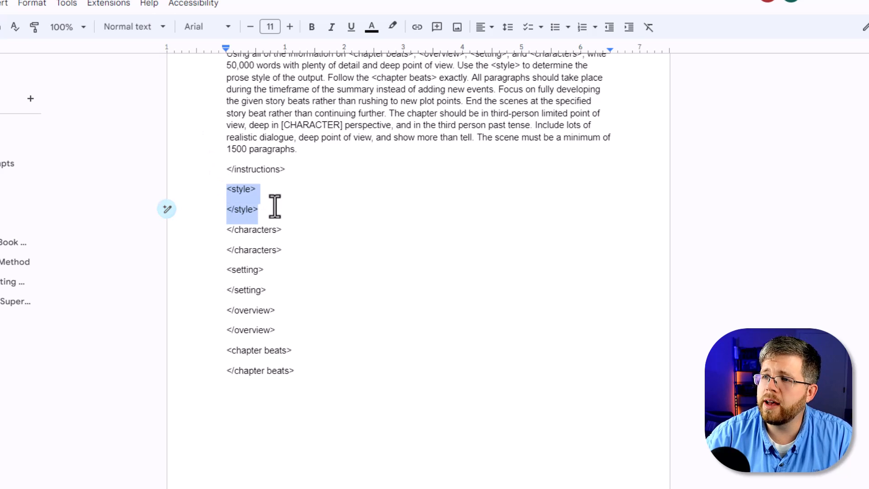
mouse_move(270, 199)
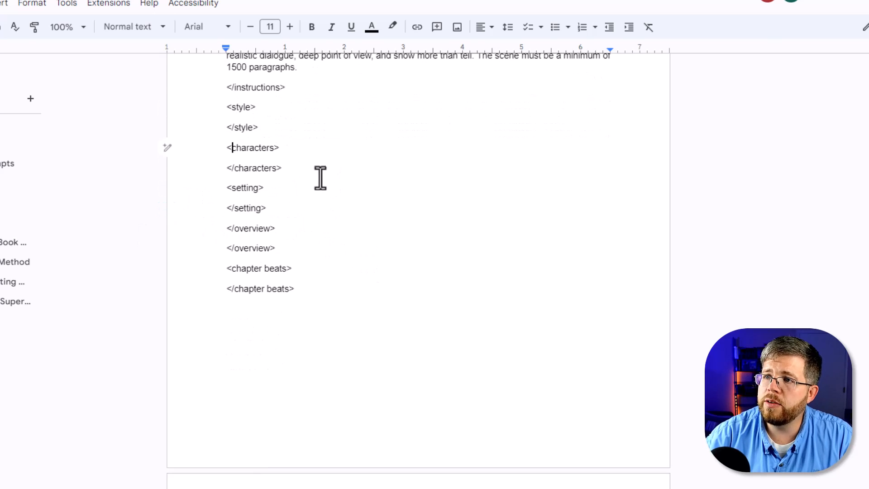
- Highlight the characters tag pair and place the caret in the first overview tag
left_click_drag(227, 147, 281, 168)
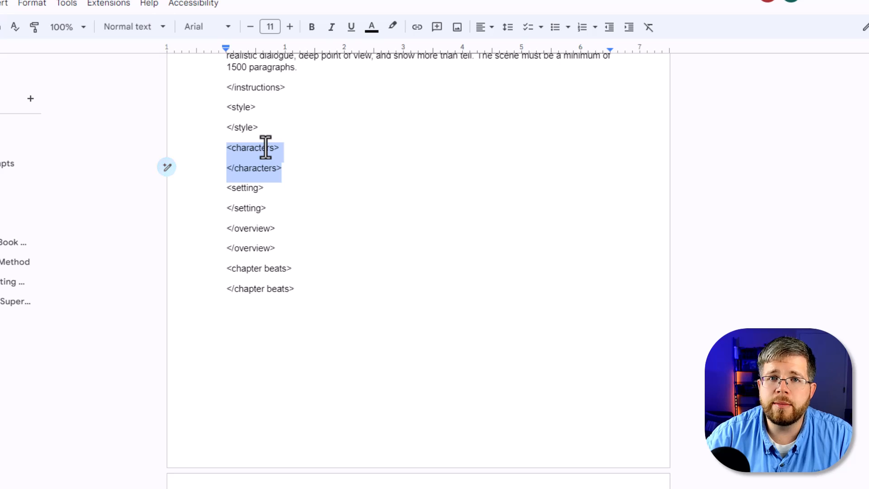
left_click(271, 208)
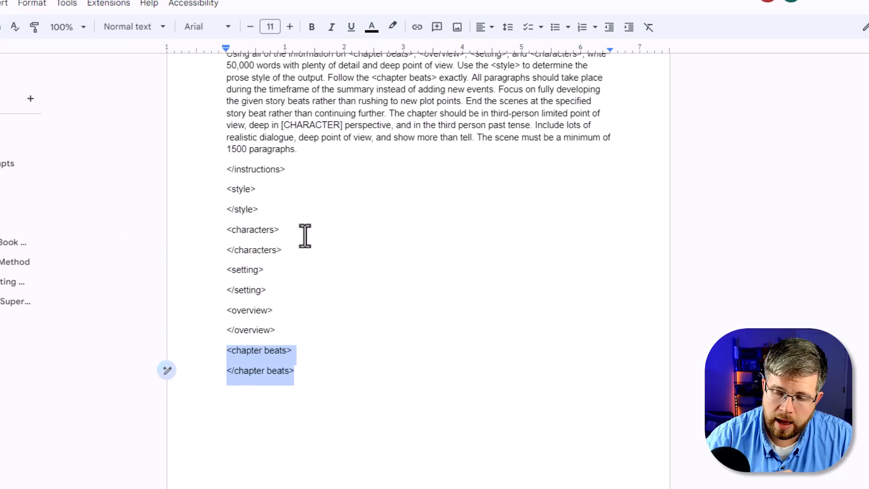
left_click(358, 393)
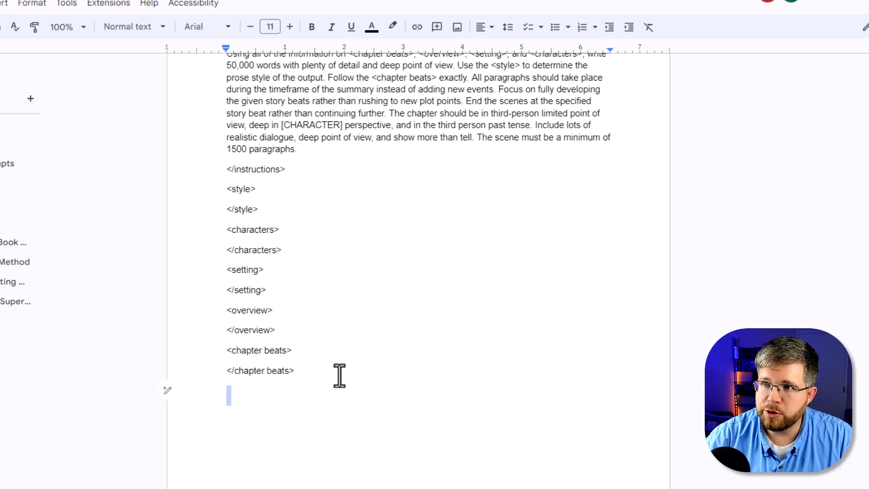
mouse_move(249, 244)
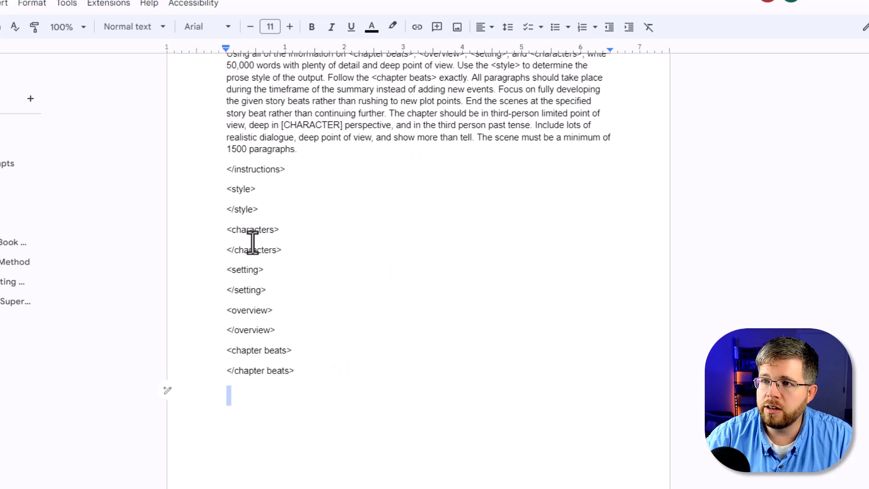
mouse_move(250, 289)
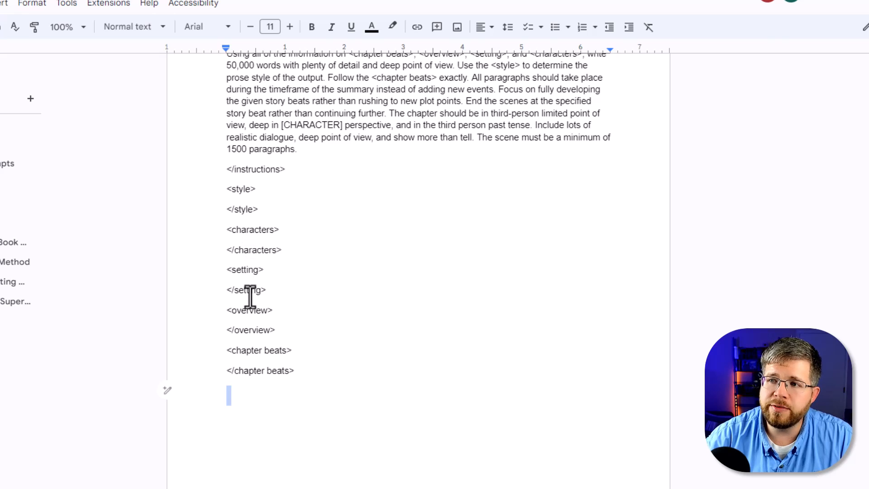
mouse_move(381, 284)
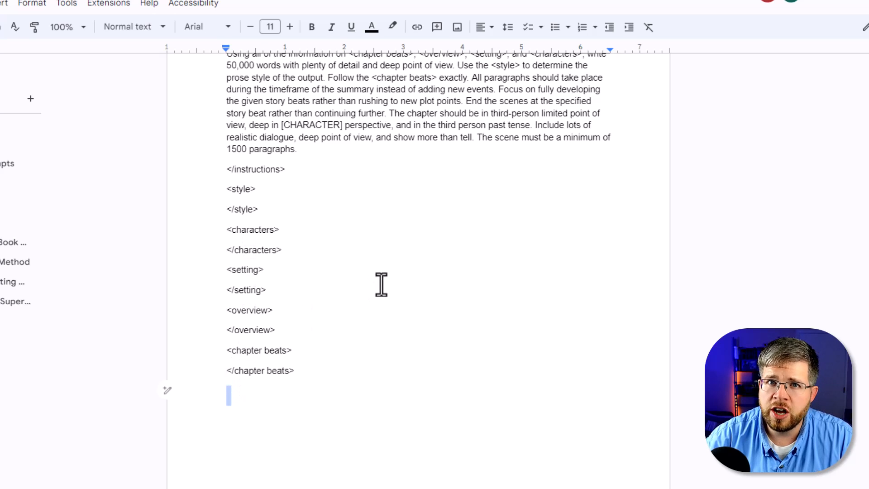
mouse_move(374, 275)
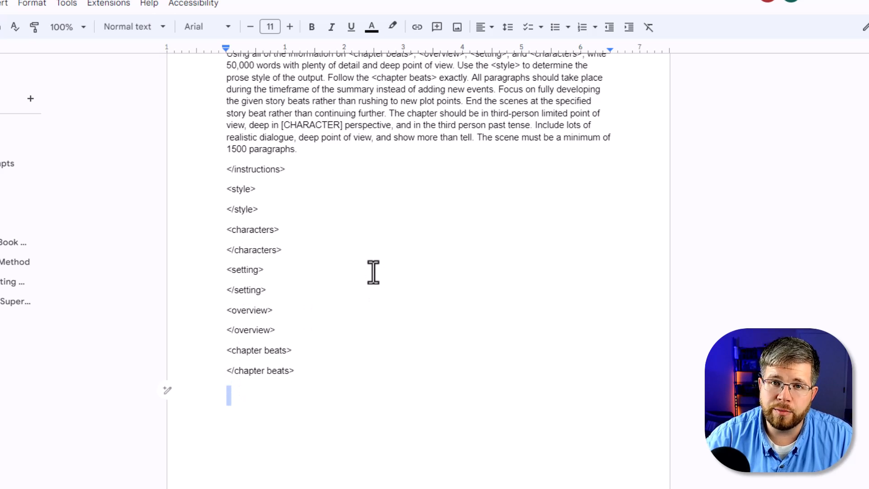
mouse_move(332, 354)
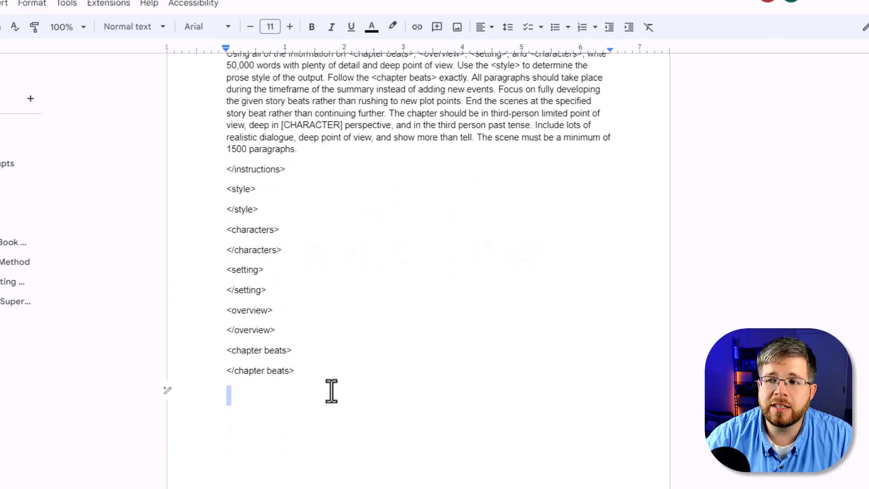
mouse_move(235, 388)
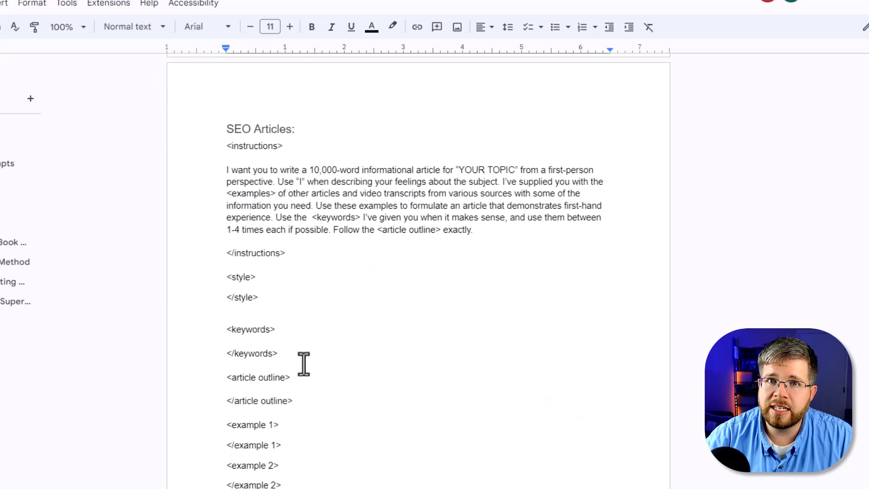
mouse_move(296, 345)
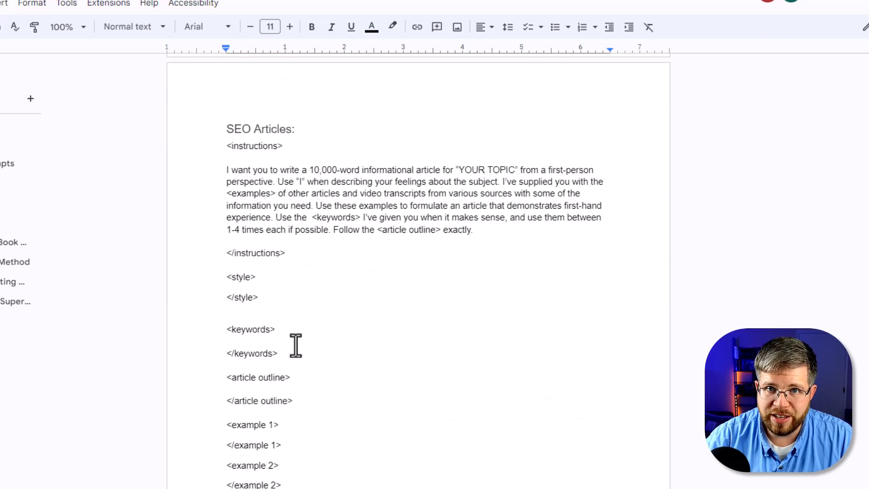
mouse_move(283, 119)
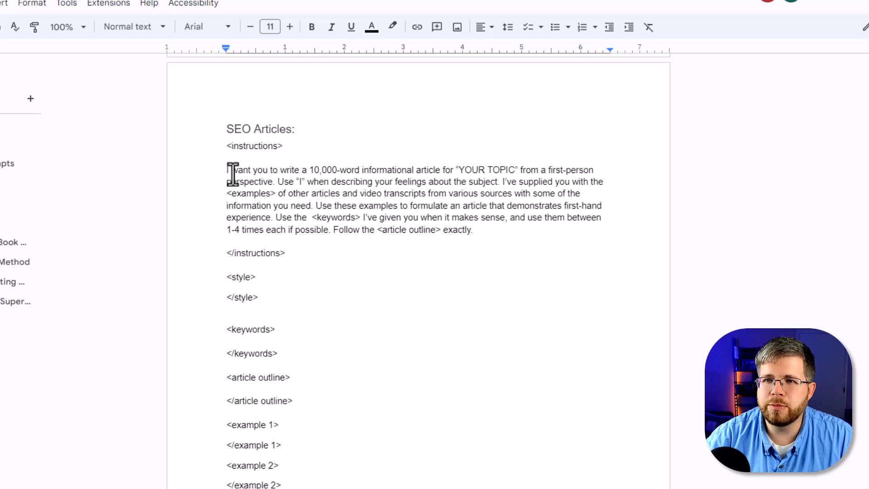
mouse_move(376, 284)
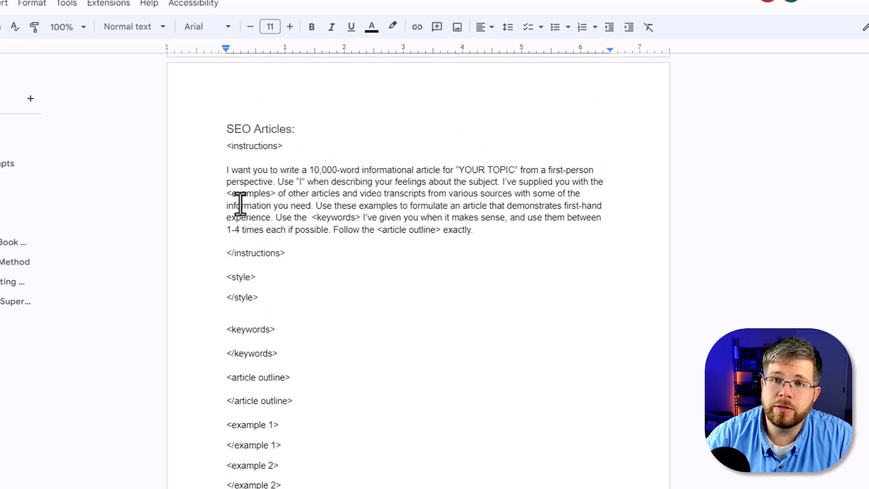
left_click_drag(226, 129, 286, 253)
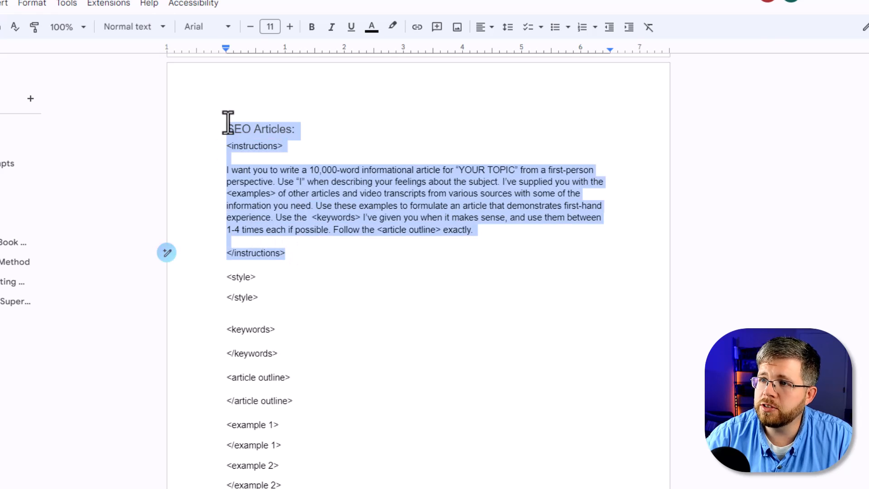
left_click(322, 181)
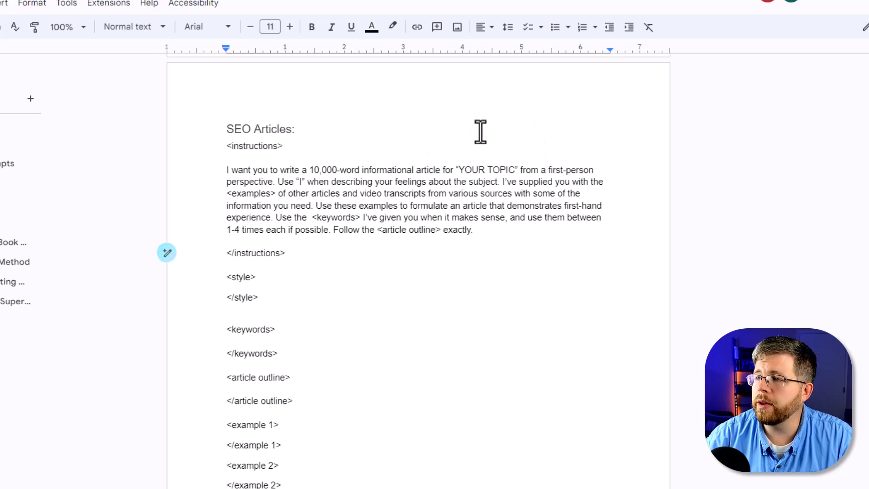
mouse_move(363, 194)
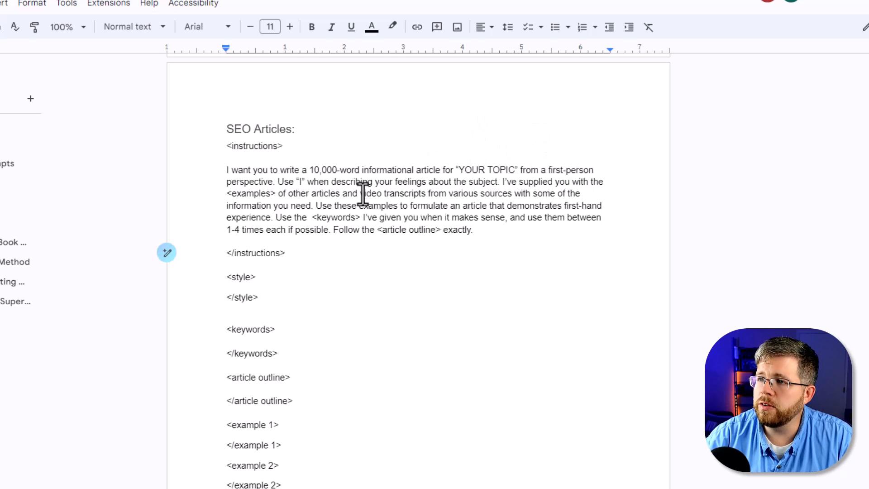
mouse_move(520, 181)
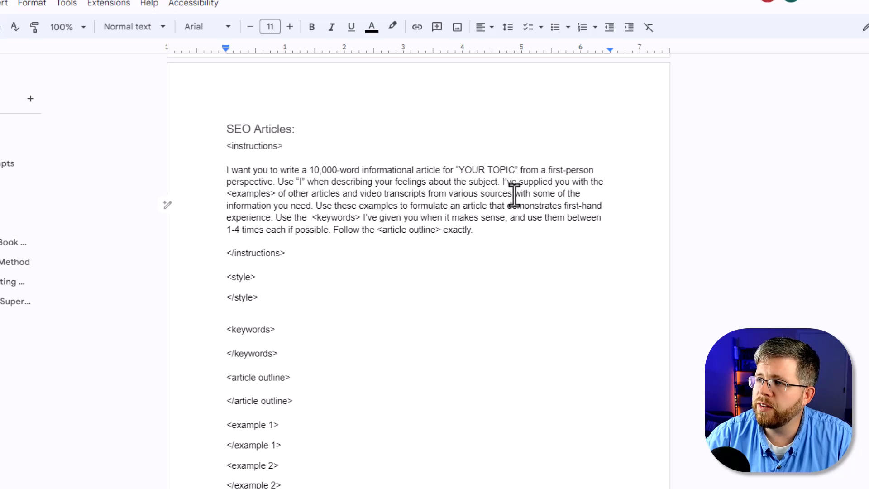
mouse_move(323, 213)
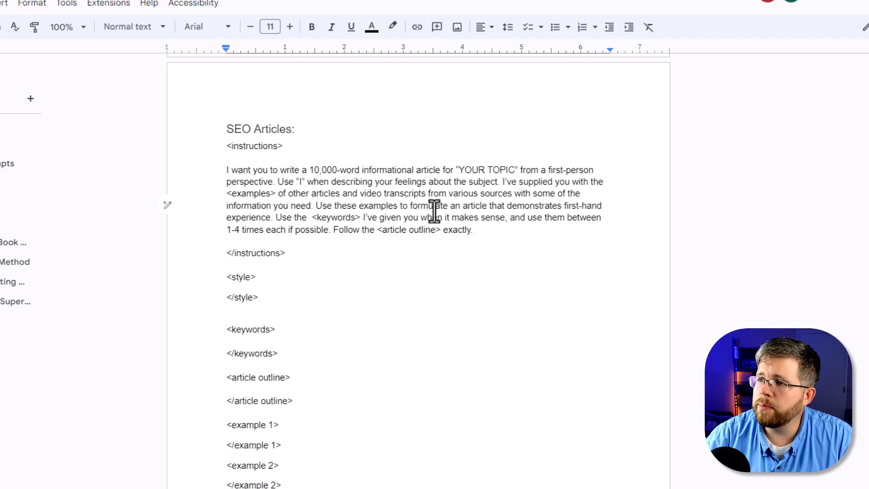
mouse_move(571, 213)
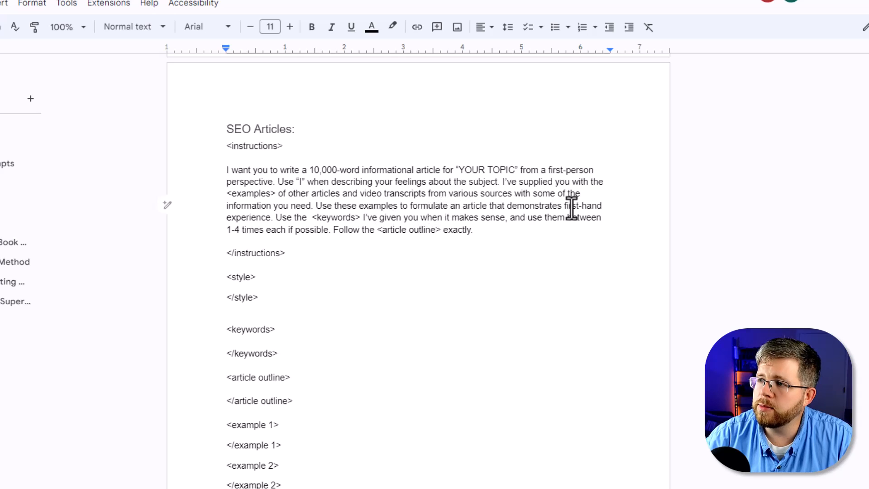
mouse_move(310, 219)
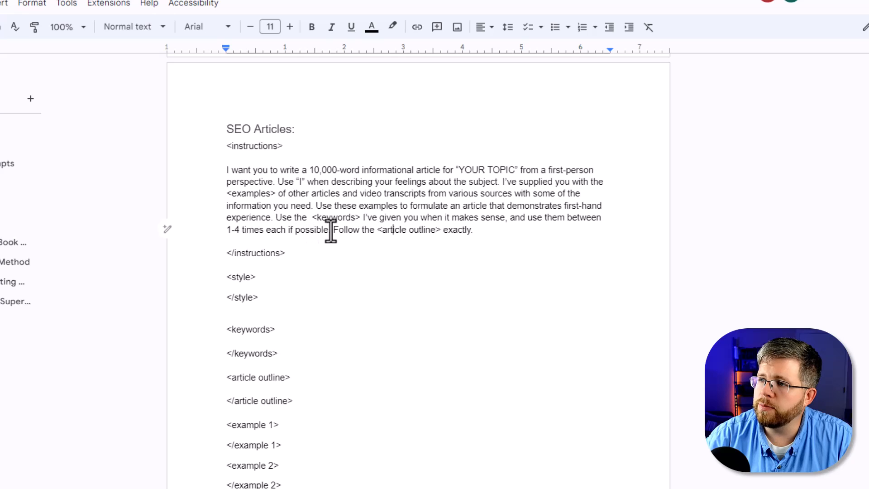
left_click_drag(333, 230, 472, 229)
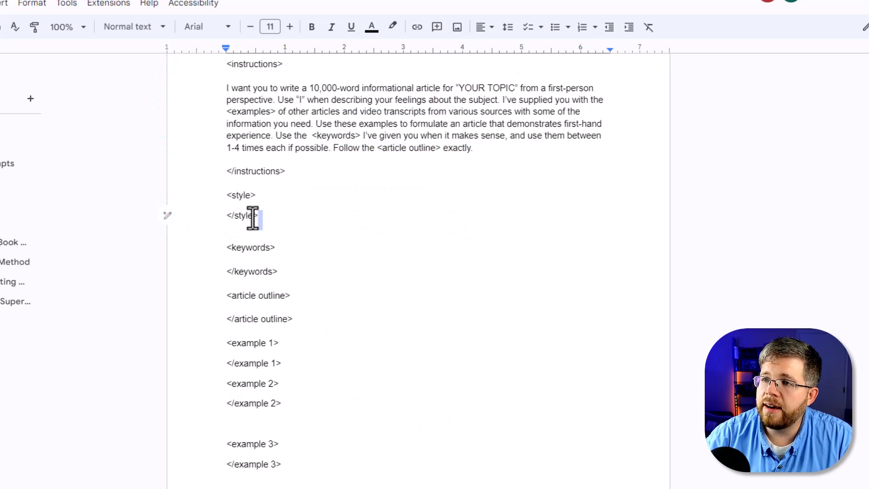
scroll("down", 3)
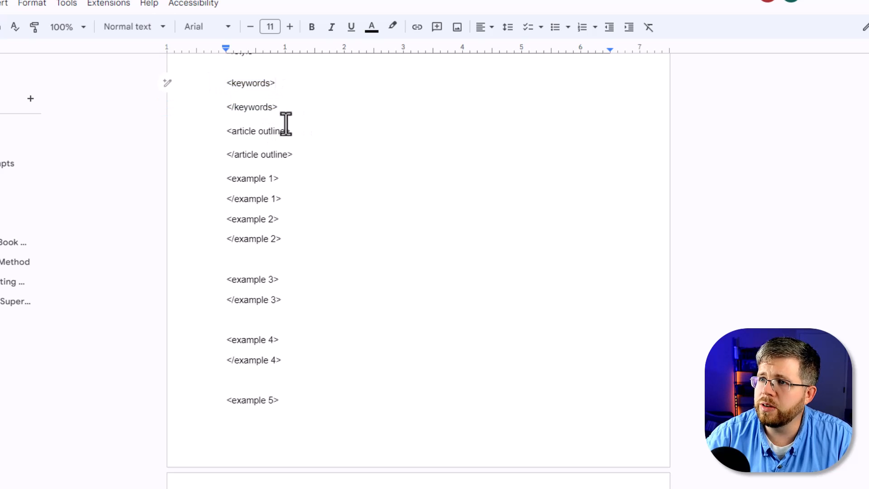
left_click_drag(227, 131, 297, 154)
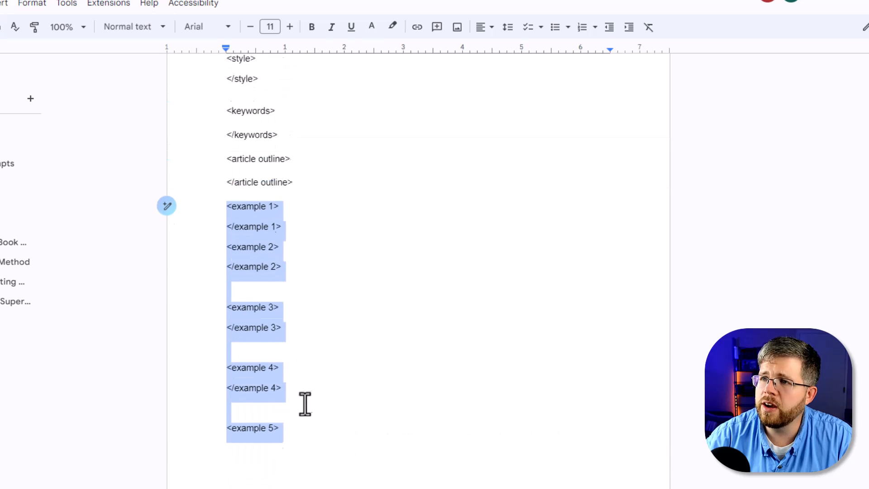
scroll("down", 3)
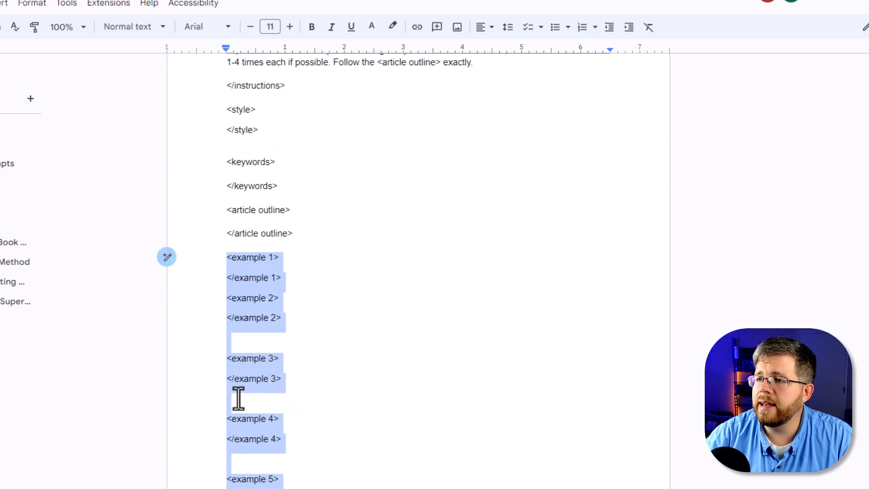
mouse_move(221, 399)
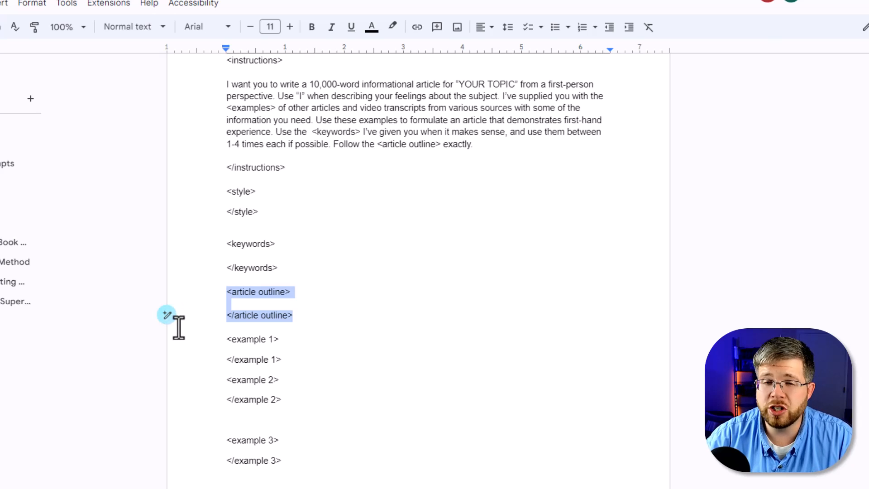
mouse_move(179, 338)
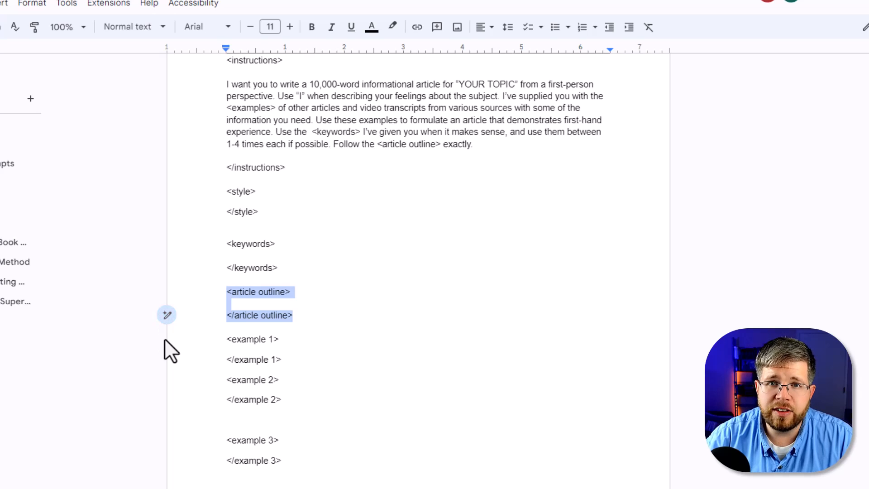
mouse_move(149, 373)
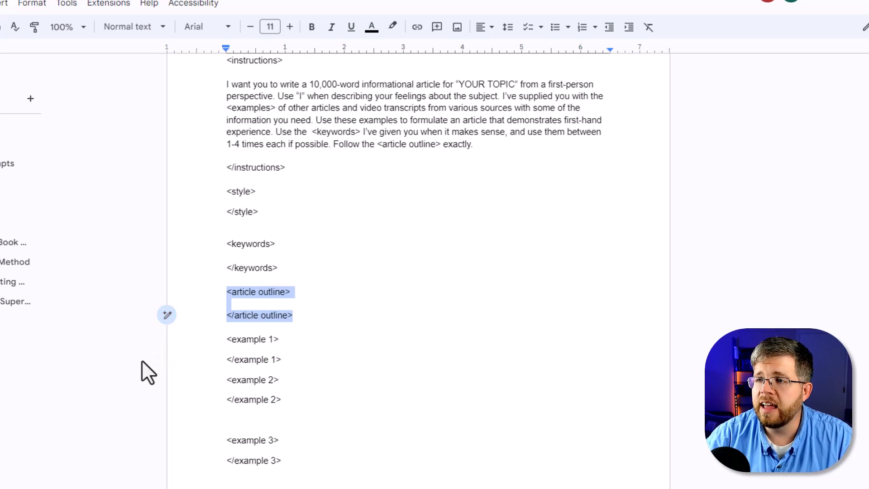
scroll("down", 3)
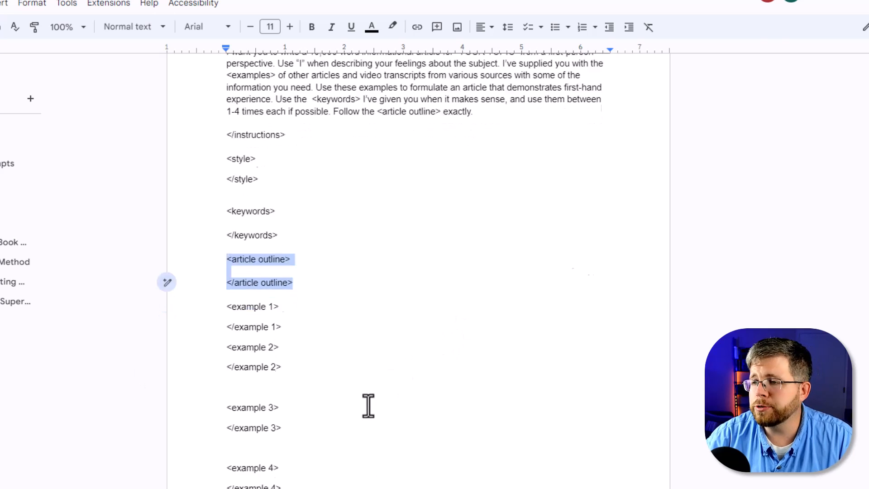
scroll("down", 3)
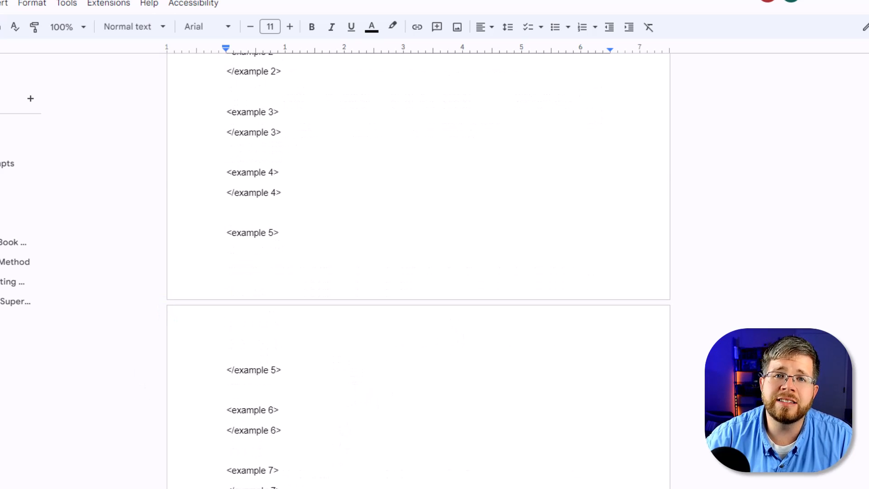
scroll("down", 3)
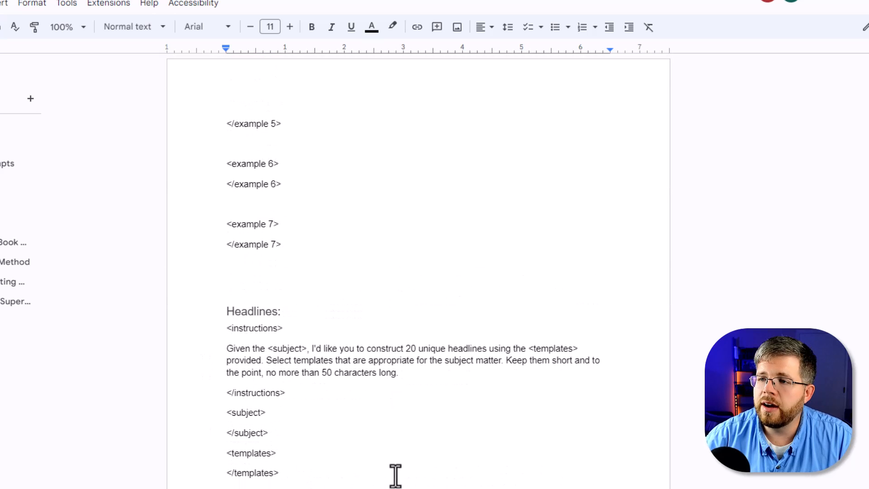
left_click_drag(226, 328, 280, 473)
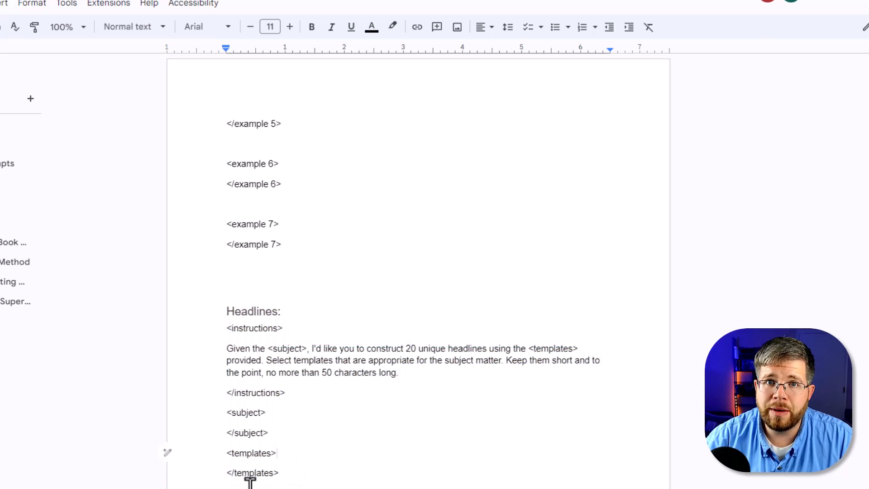
left_click(279, 452)
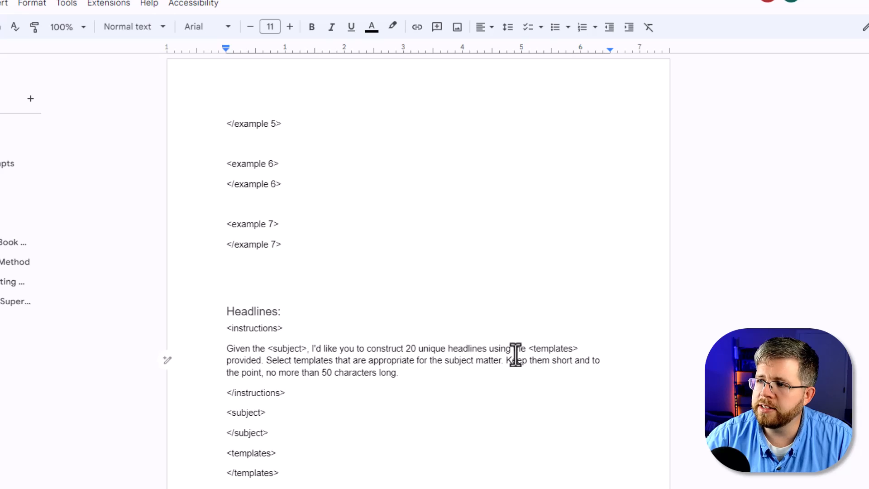
double_click(553, 348)
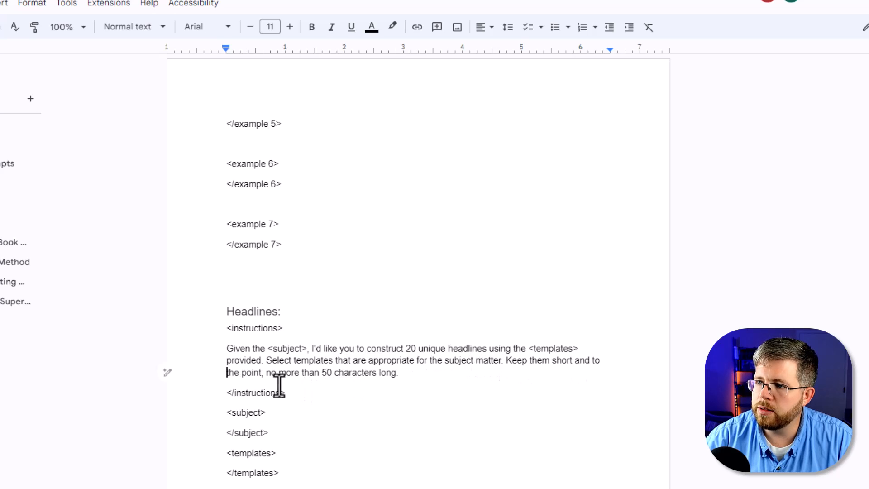
scroll("down", 3)
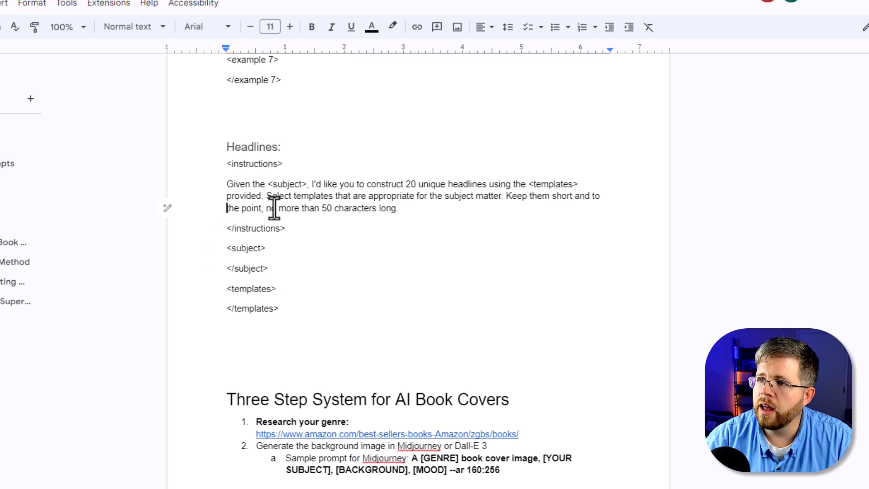
left_click_drag(226, 248, 267, 268)
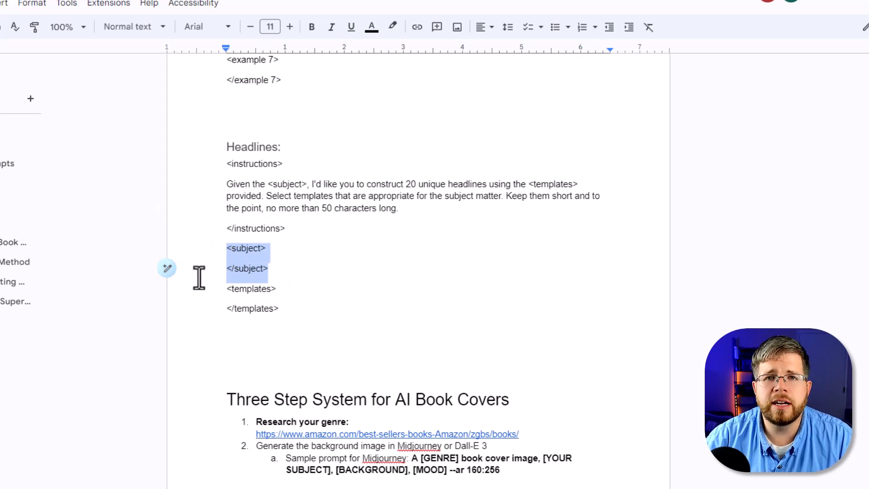
mouse_move(136, 294)
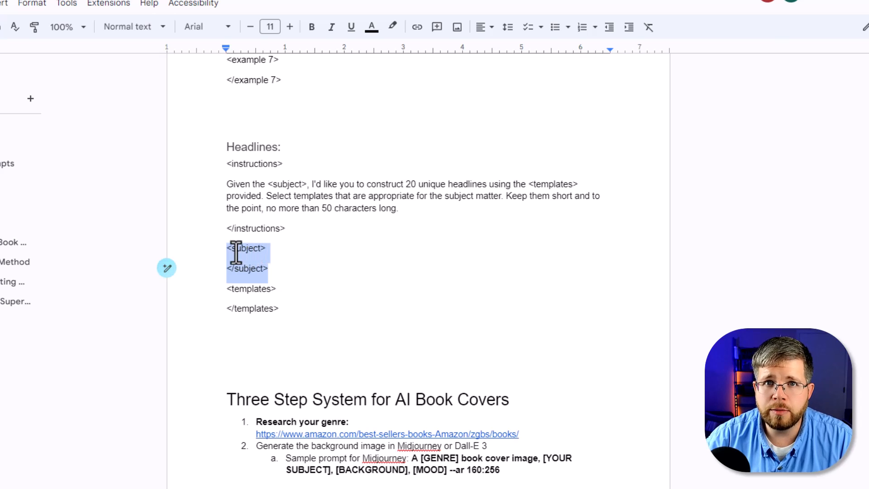
mouse_move(313, 277)
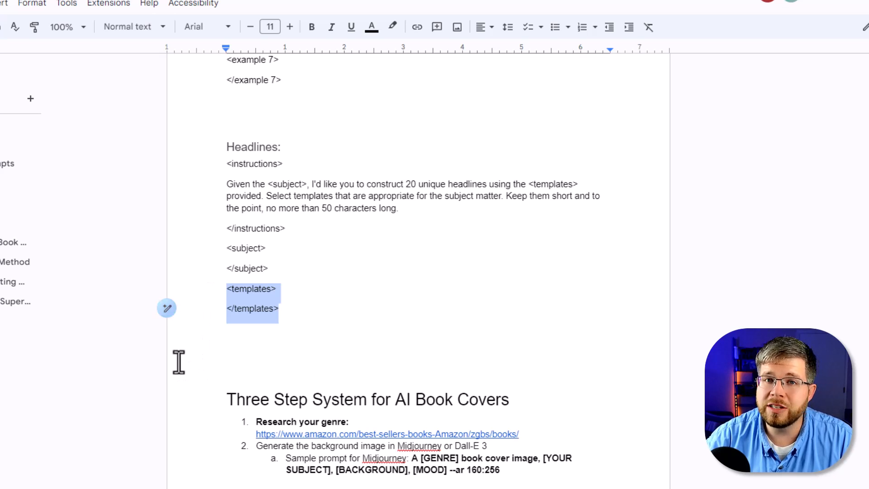
mouse_move(105, 398)
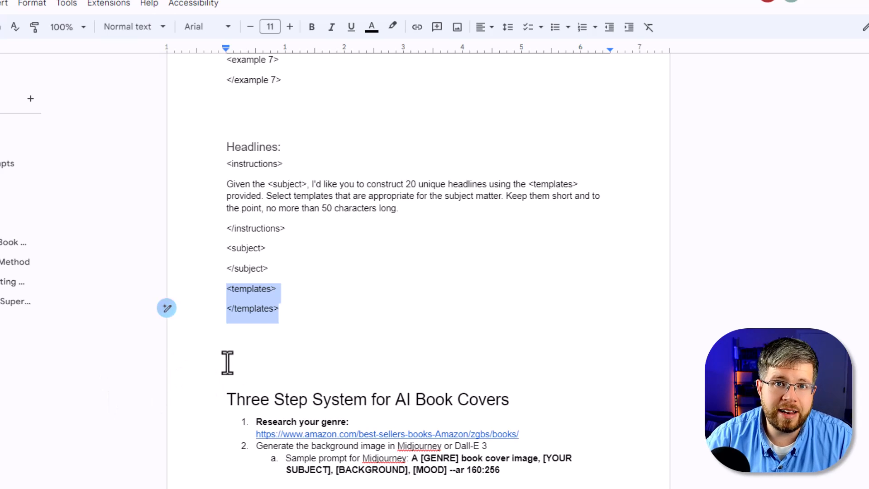
left_click(279, 288)
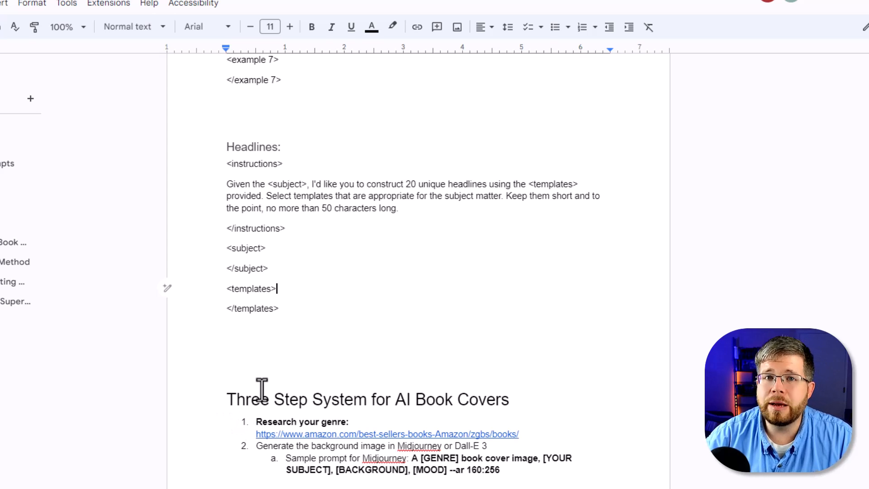
mouse_move(230, 393)
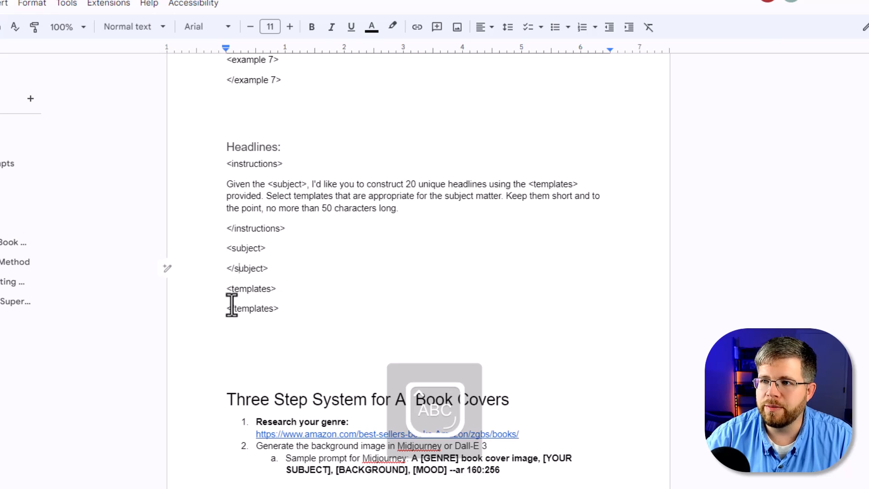
left_click_drag(226, 146, 279, 308)
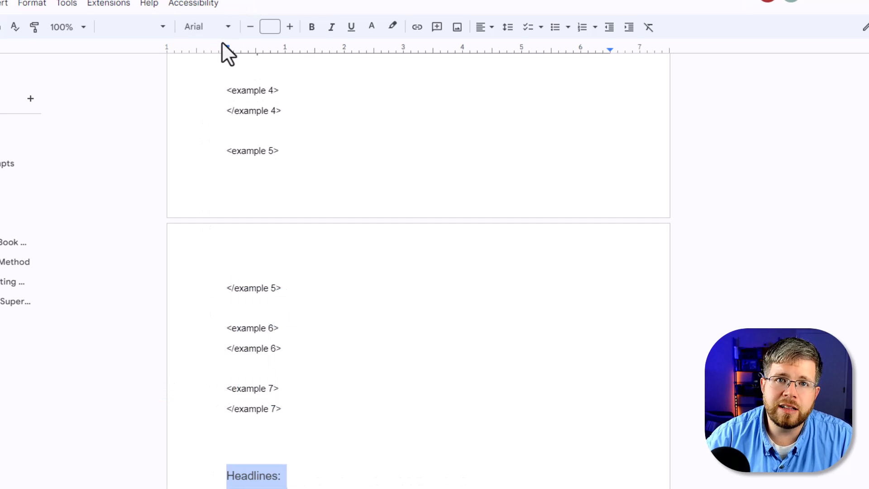
- Open the Prose Writer GPT from the sidebar, then the My GPTs listing page
scroll("down", 3)
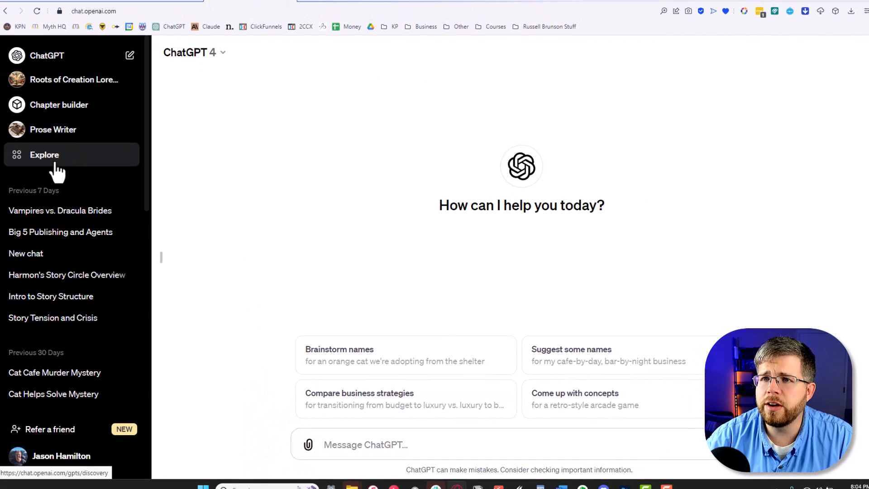
left_click(52, 129)
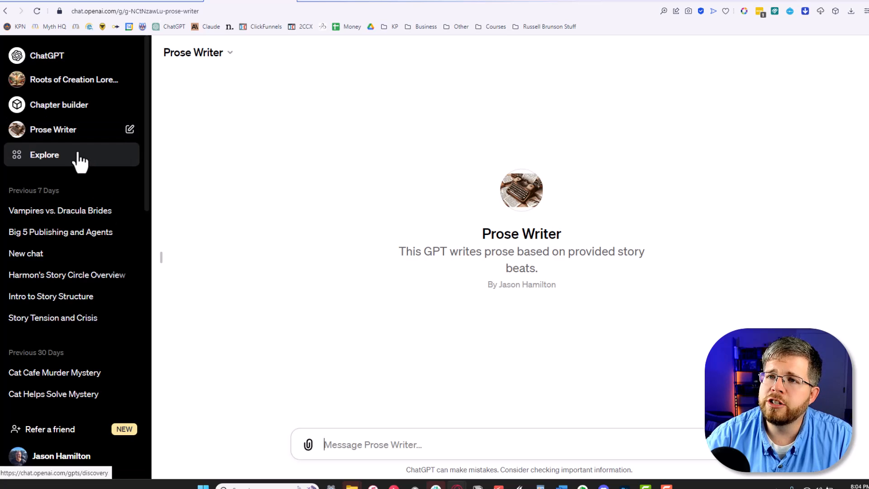
left_click(45, 154)
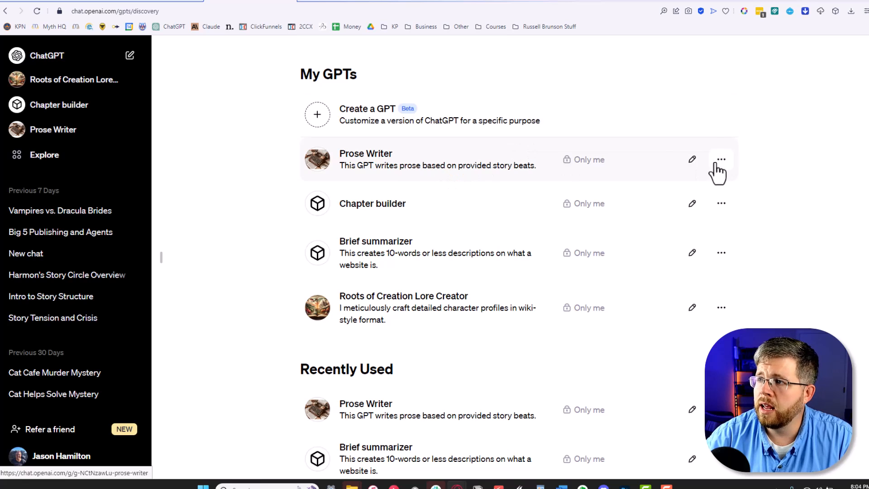
left_click(691, 159)
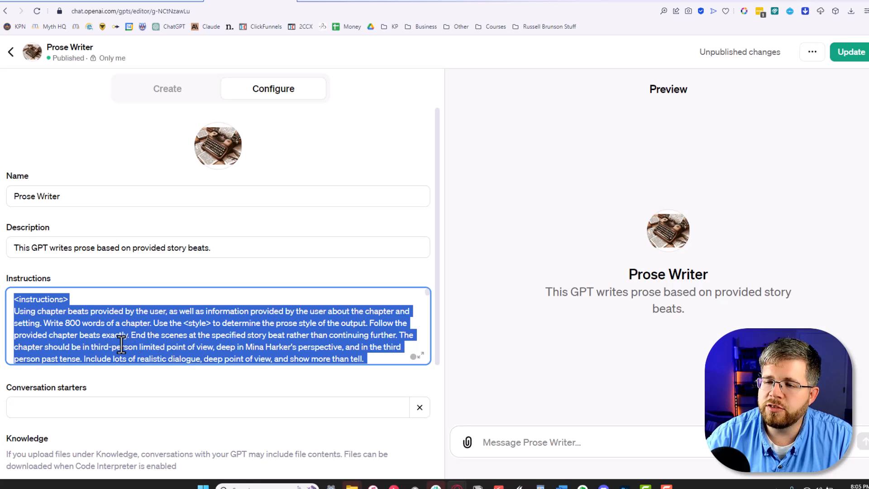
left_click(157, 338)
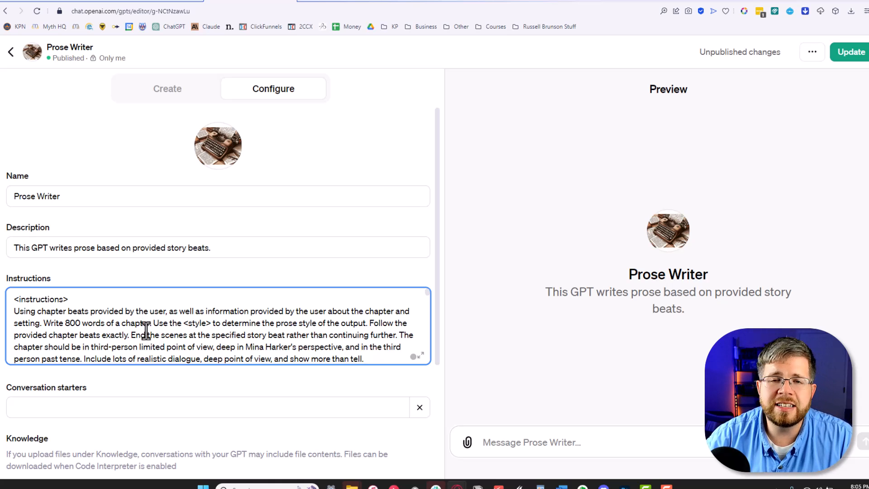
mouse_move(74, 229)
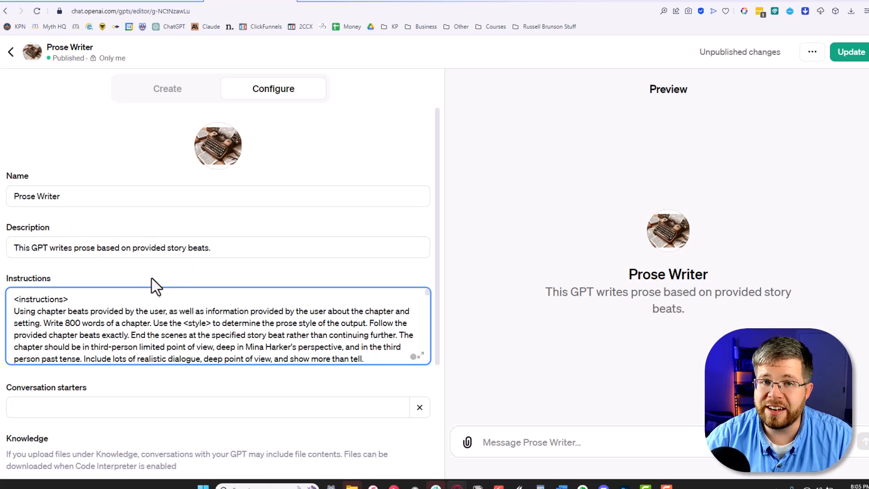
mouse_move(138, 295)
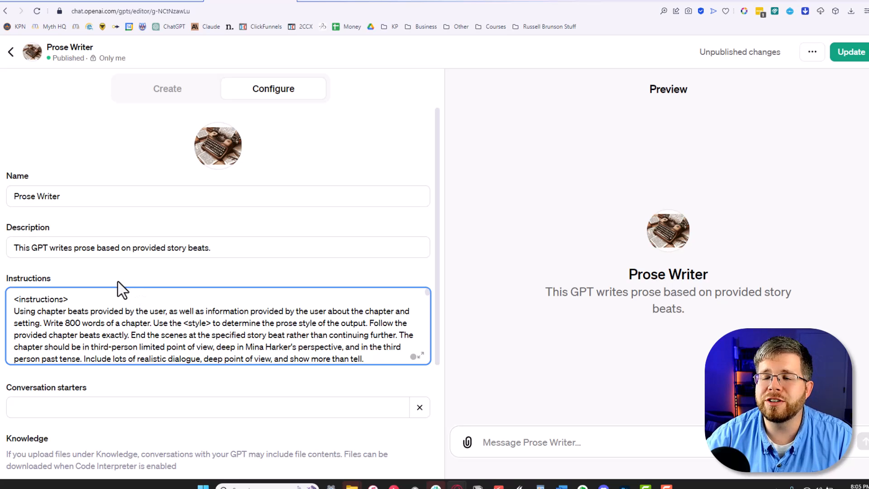
double_click(75, 323)
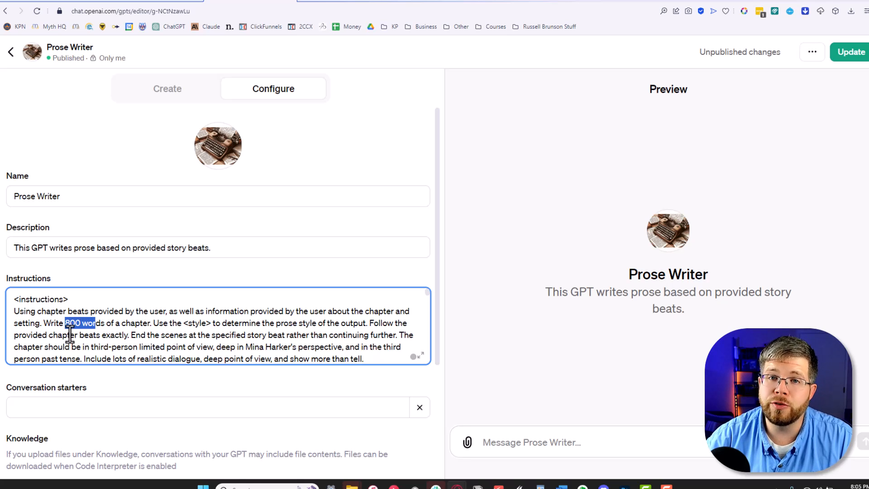
scroll("down", 3)
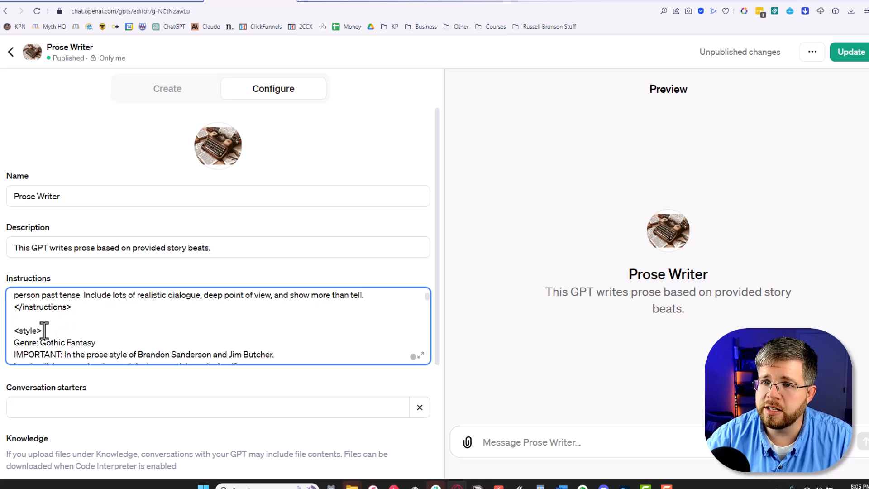
scroll("down", 3)
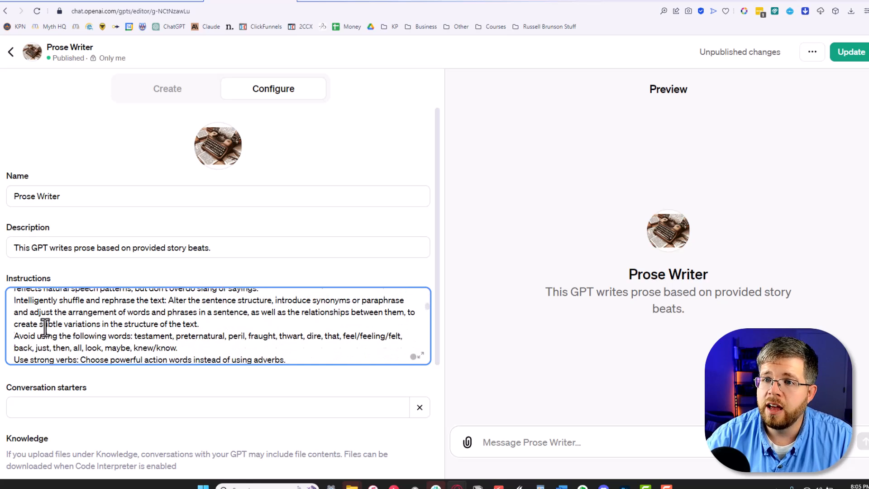
scroll("down", 3)
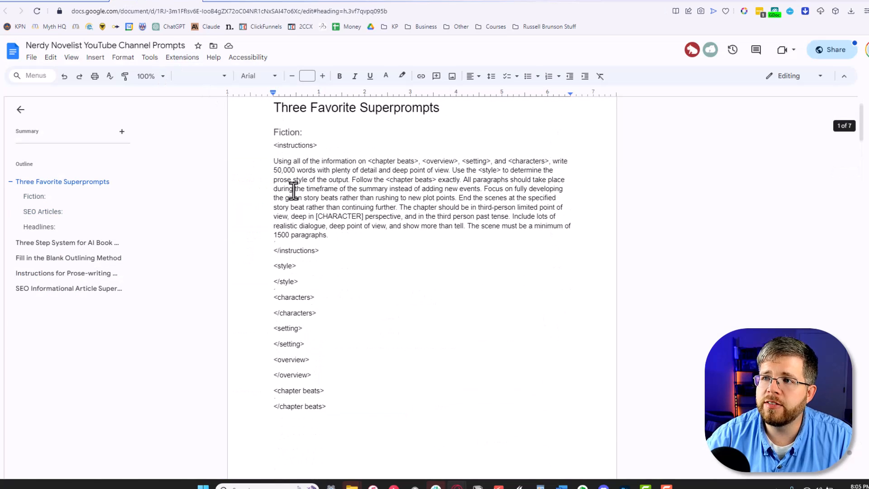
scroll("down", 3)
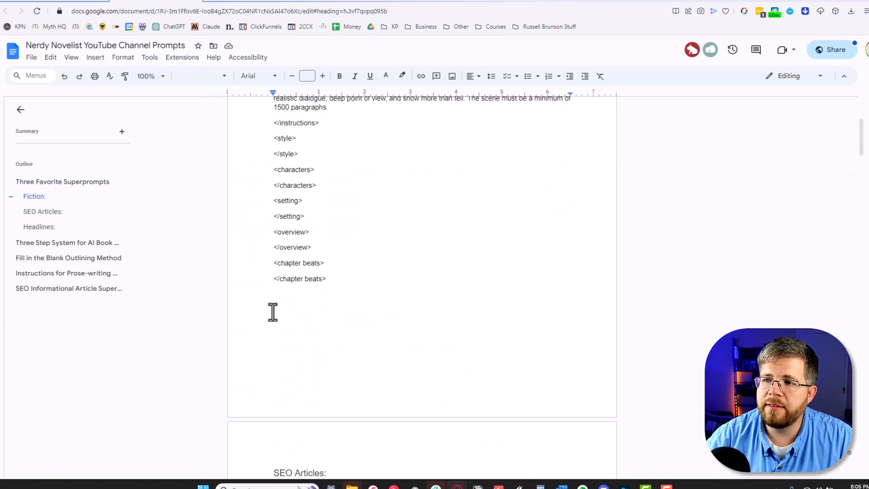
left_click_drag(273, 262, 326, 278)
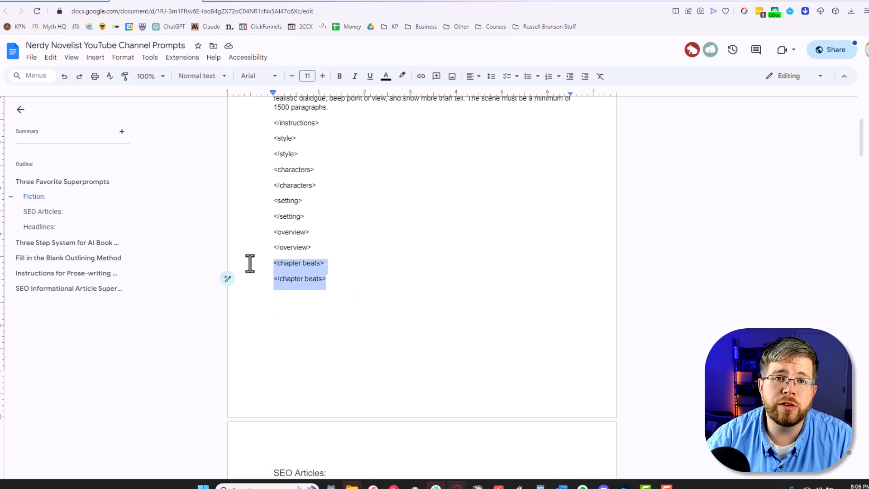
mouse_move(228, 272)
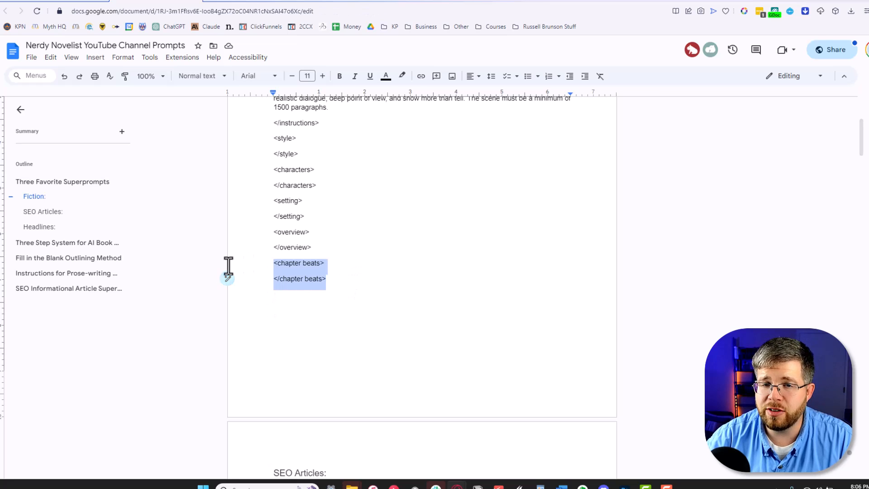
mouse_move(276, 340)
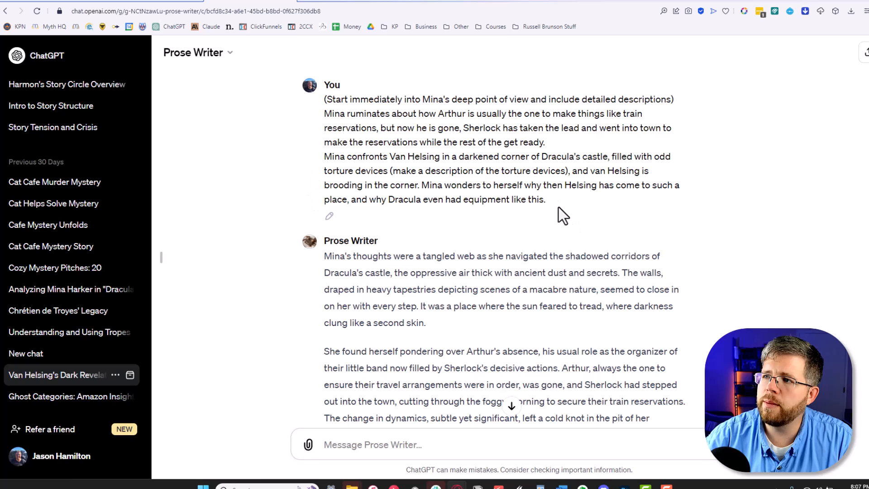
left_click_drag(324, 99, 546, 199)
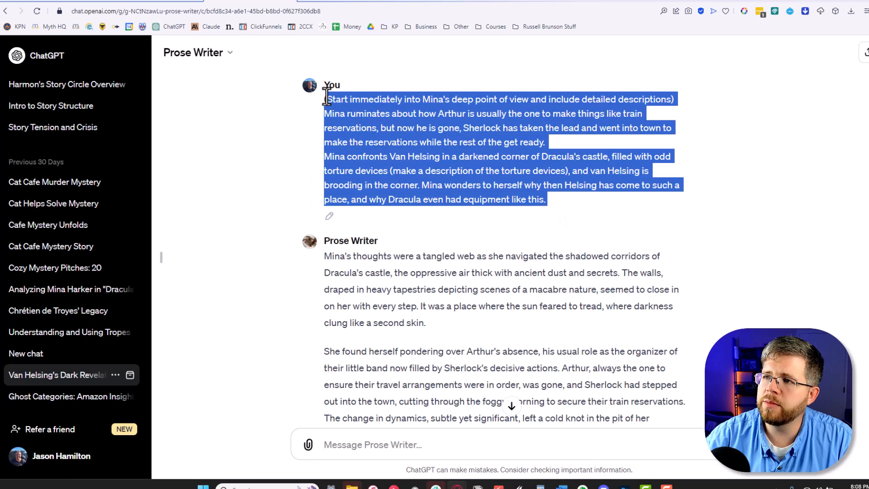
scroll("down", 3)
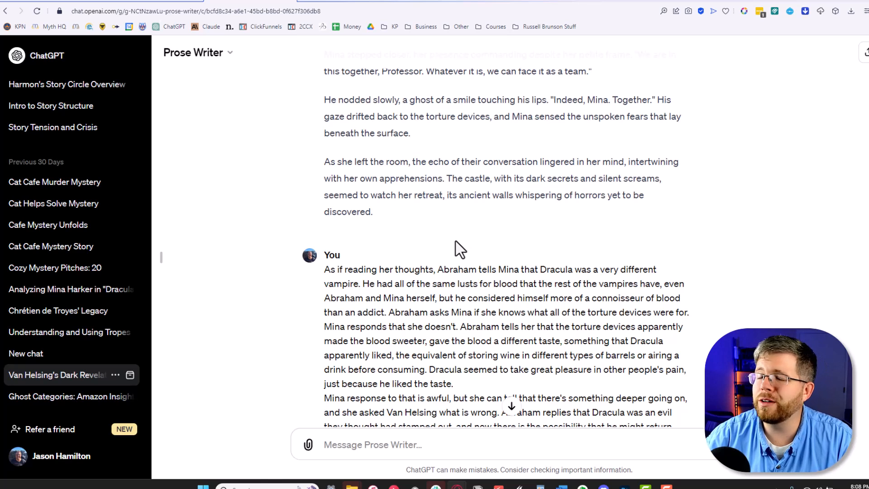
mouse_move(452, 269)
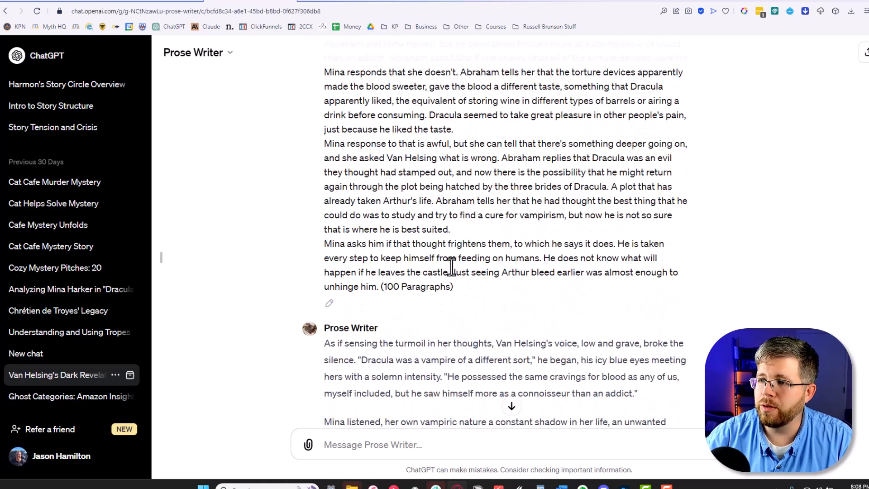
scroll("down", 3)
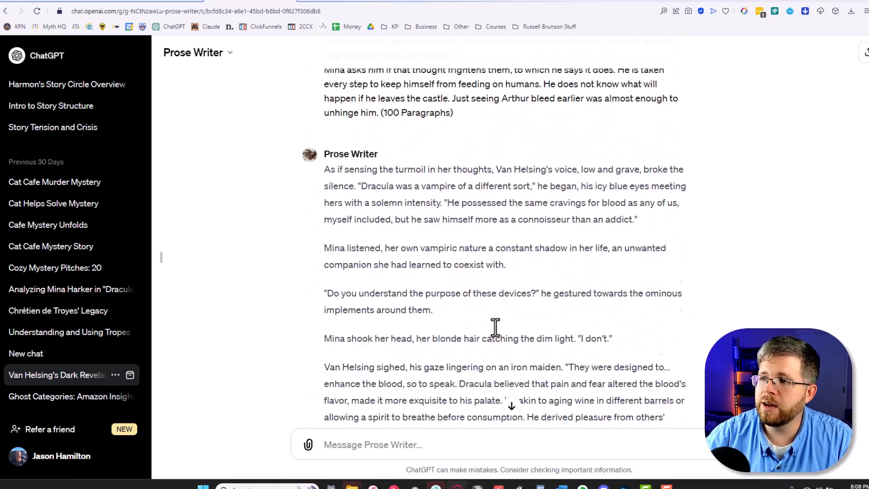
scroll("down", 3)
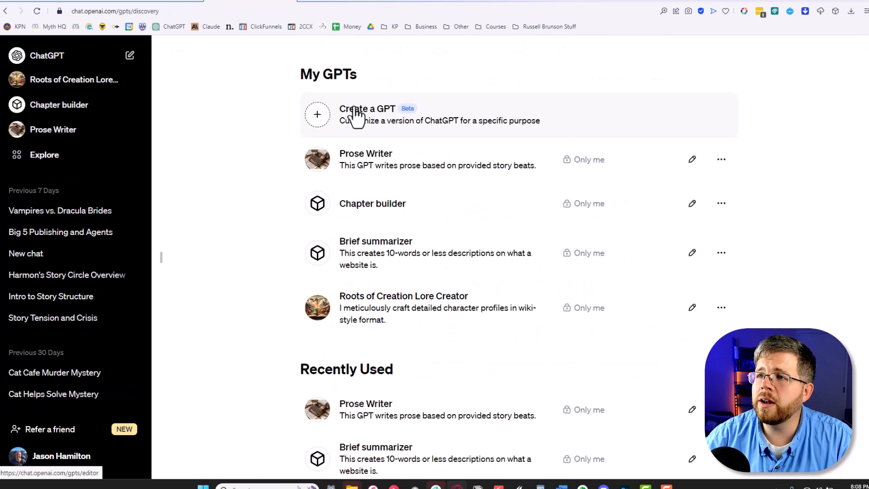
mouse_move(358, 175)
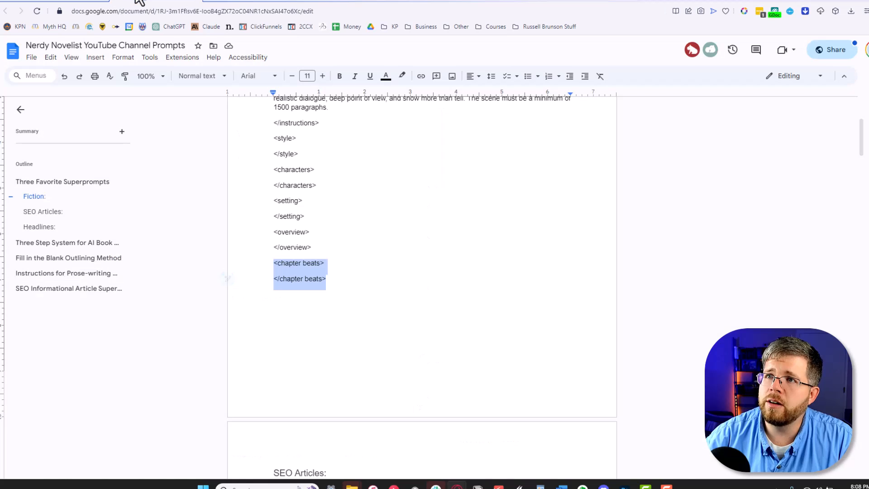
- Return to the new GPT draft in ChatGPT
left_click(43, 211)
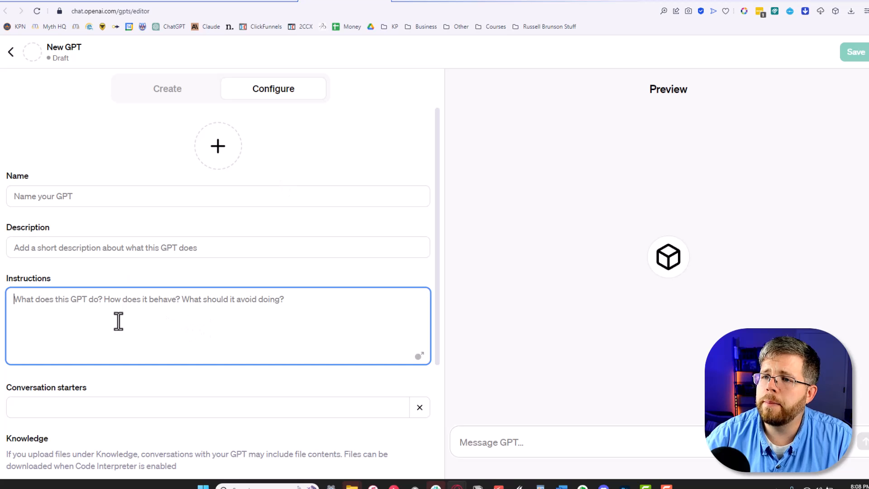
- Type <instructions> telling the GPT to first ask what the user wants headlines about
type("<instructions>")
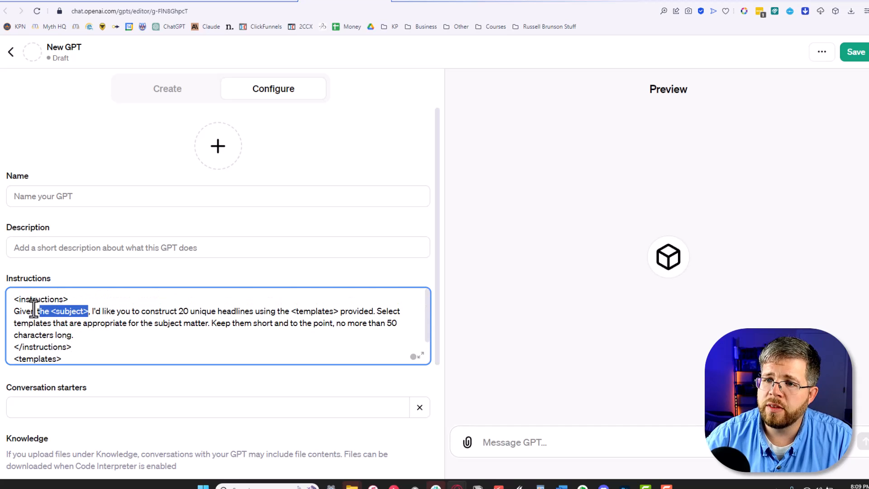
type("Start by")
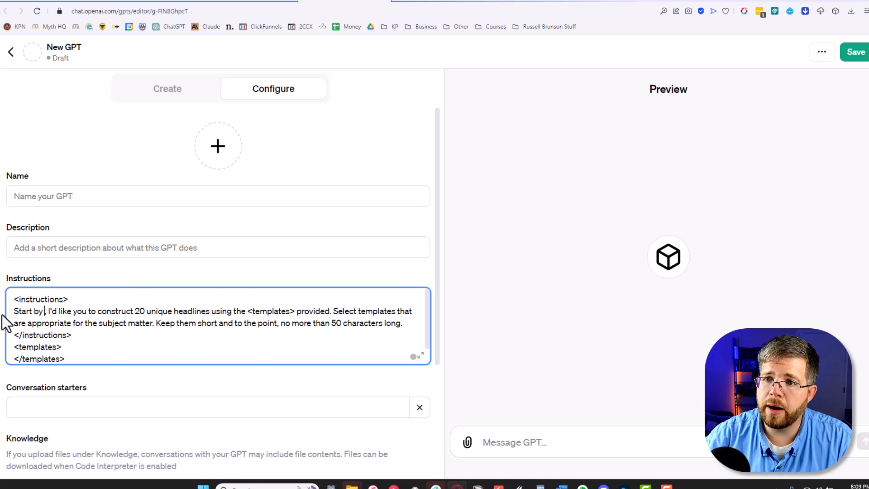
type("asking the user")
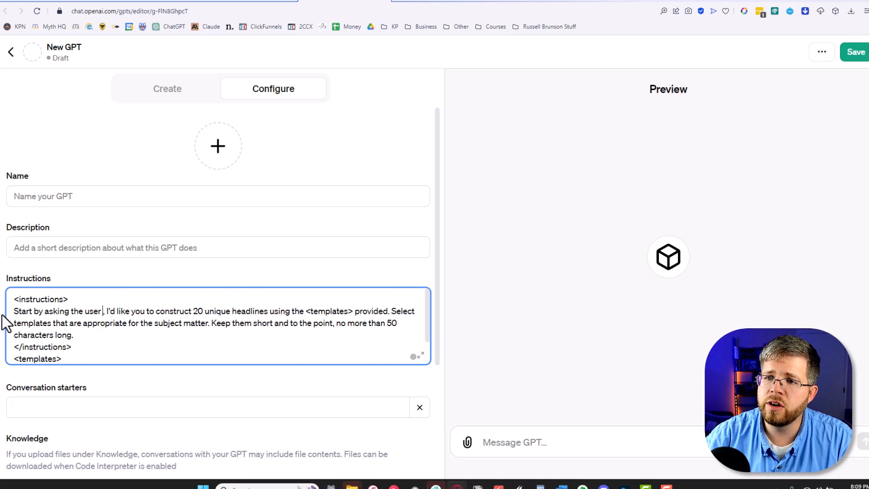
type("what they")
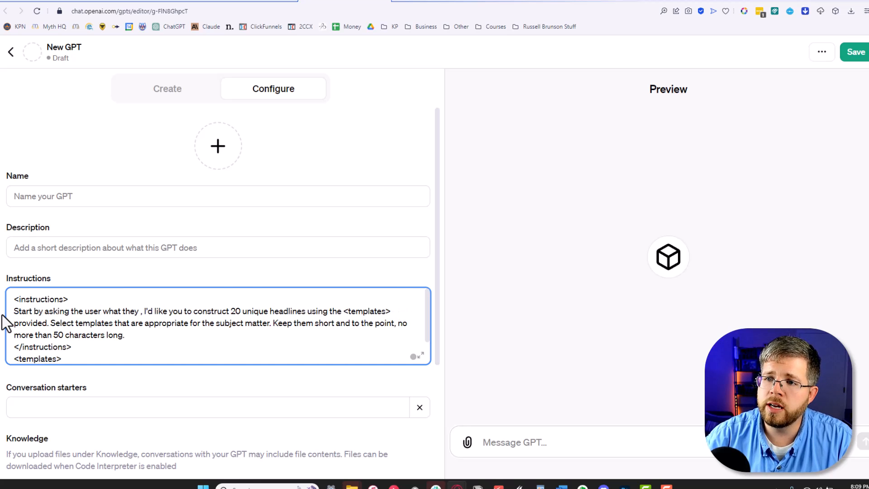
type("would like to write h")
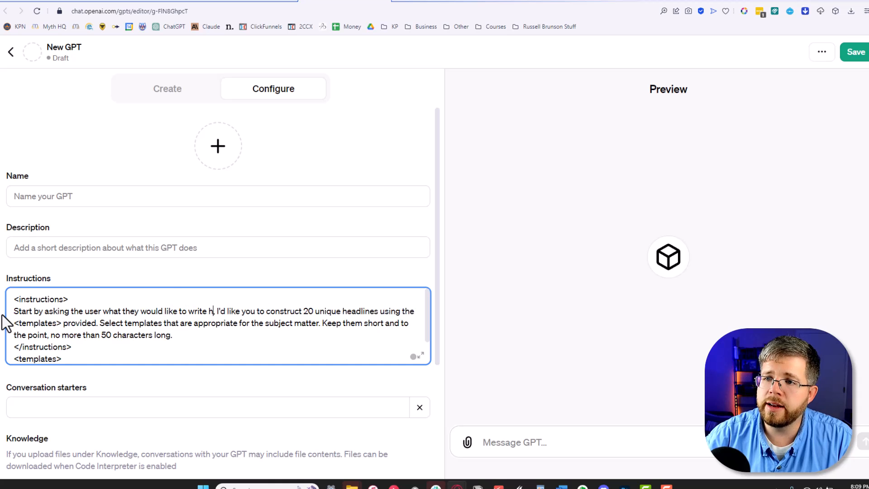
type("eadlines about. Given their answer,")
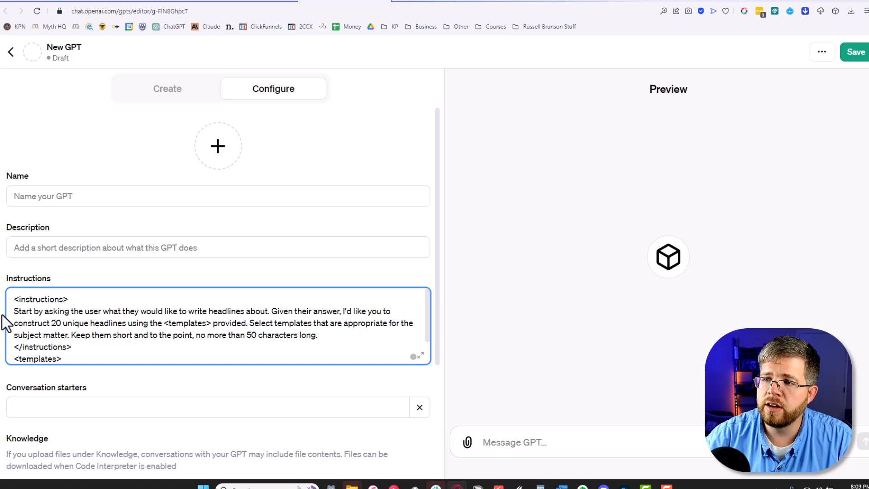
mouse_move(27, 437)
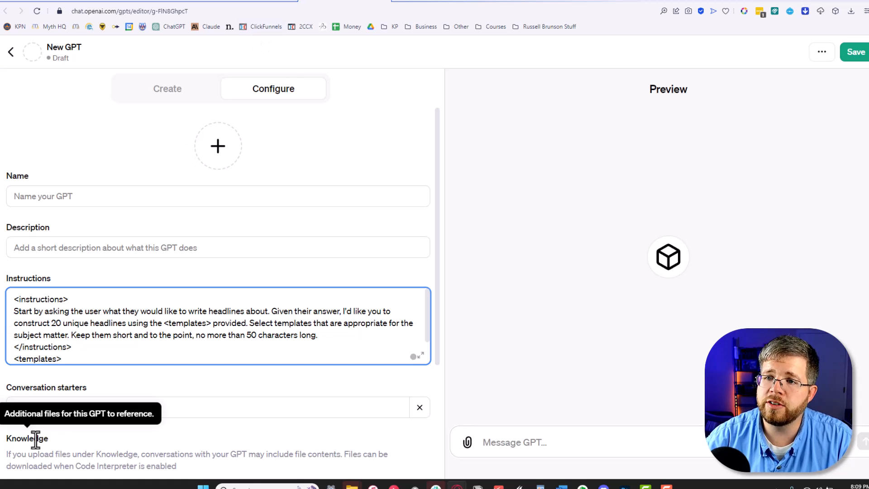
mouse_move(241, 329)
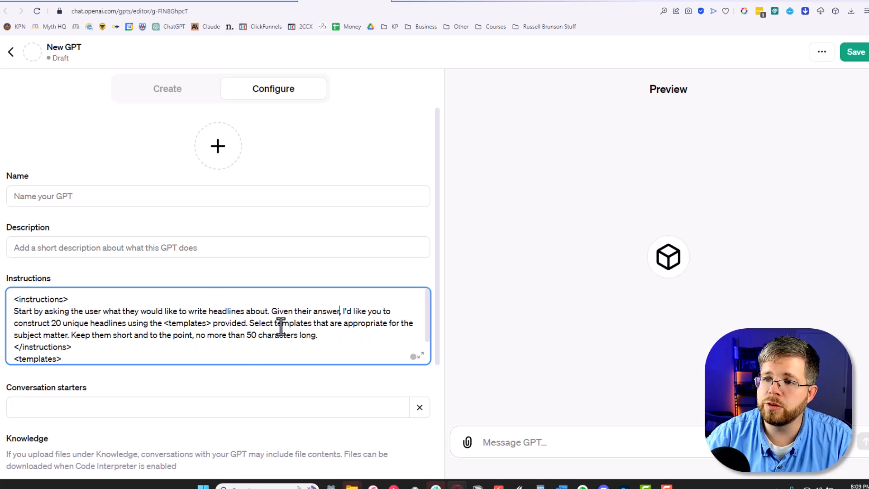
scroll("down", 3)
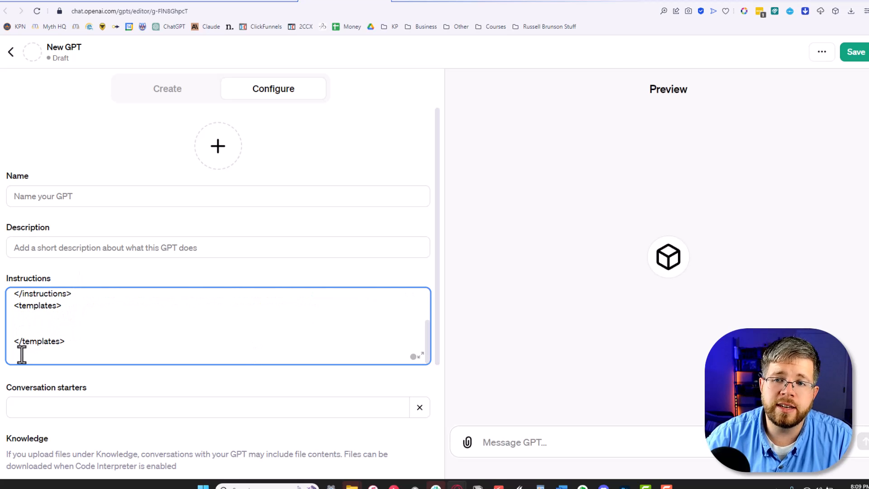
mouse_move(642, 424)
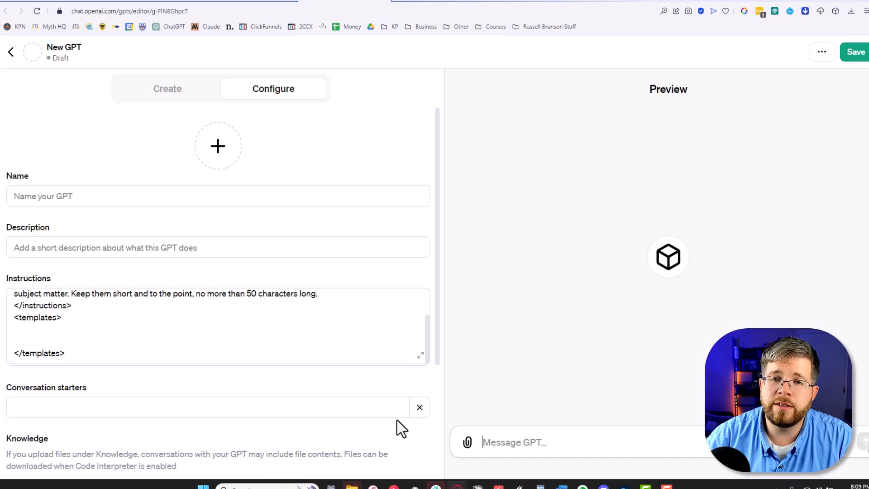
mouse_move(394, 416)
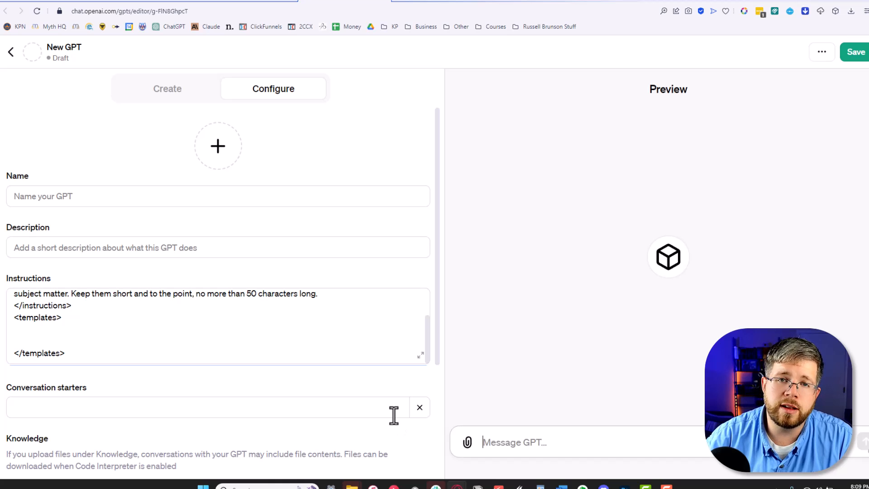